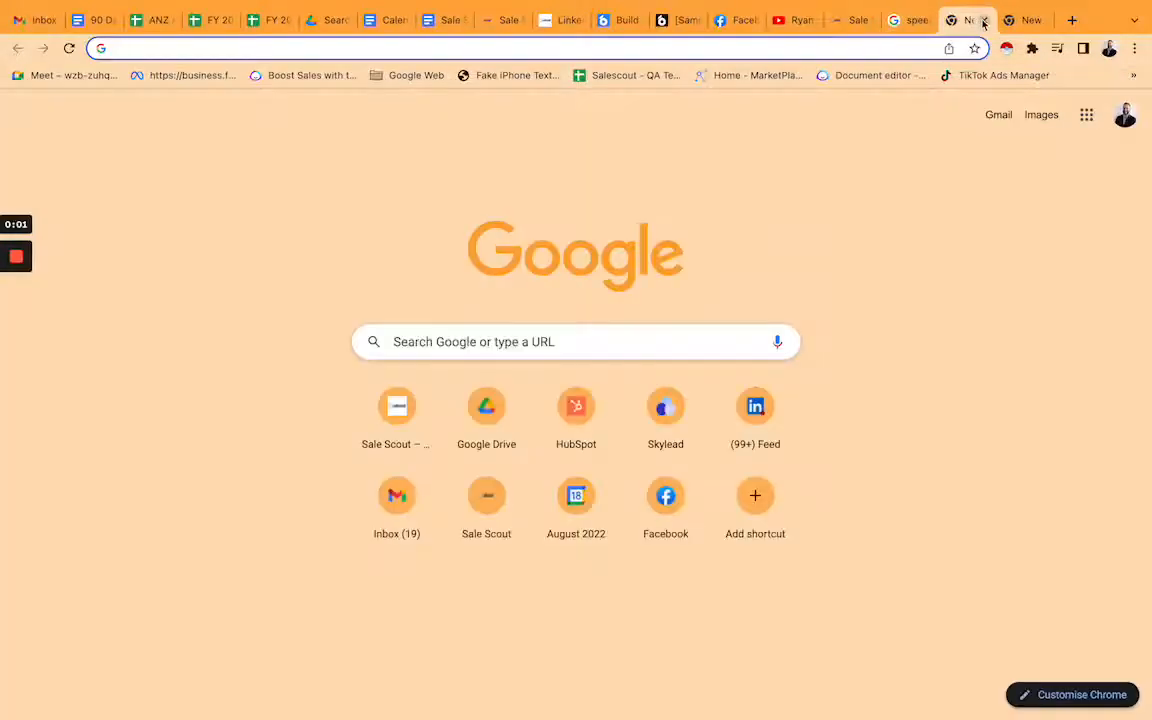
{"action": "mouse_move", "coordinate": [858, 20]}
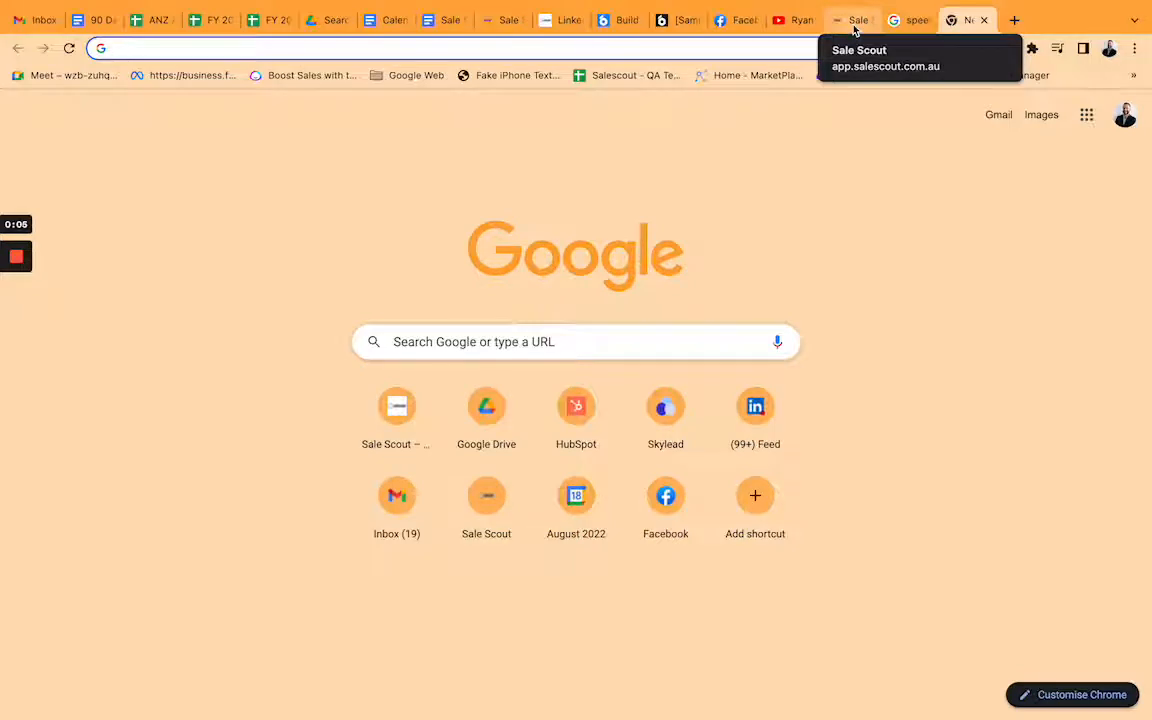
Switch to the Sale Scout tab and let the Dashboard load.
{"action": "left_click", "coordinate": [852, 20]}
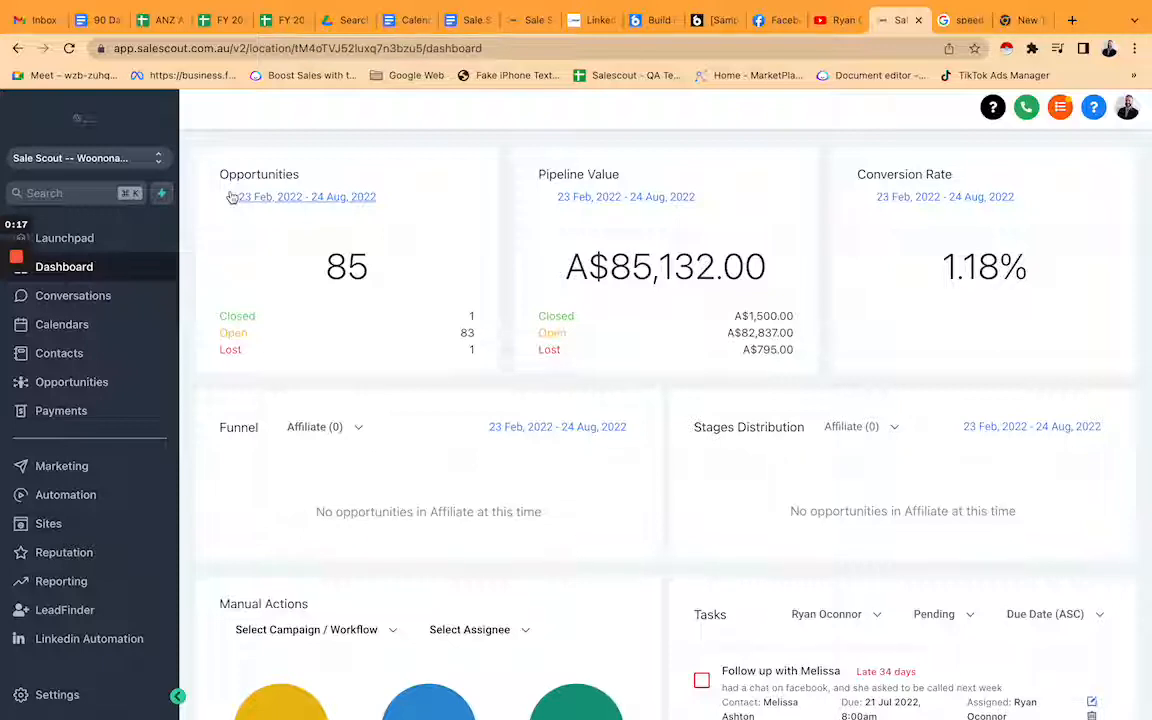
{"action": "mouse_move", "coordinate": [416, 192]}
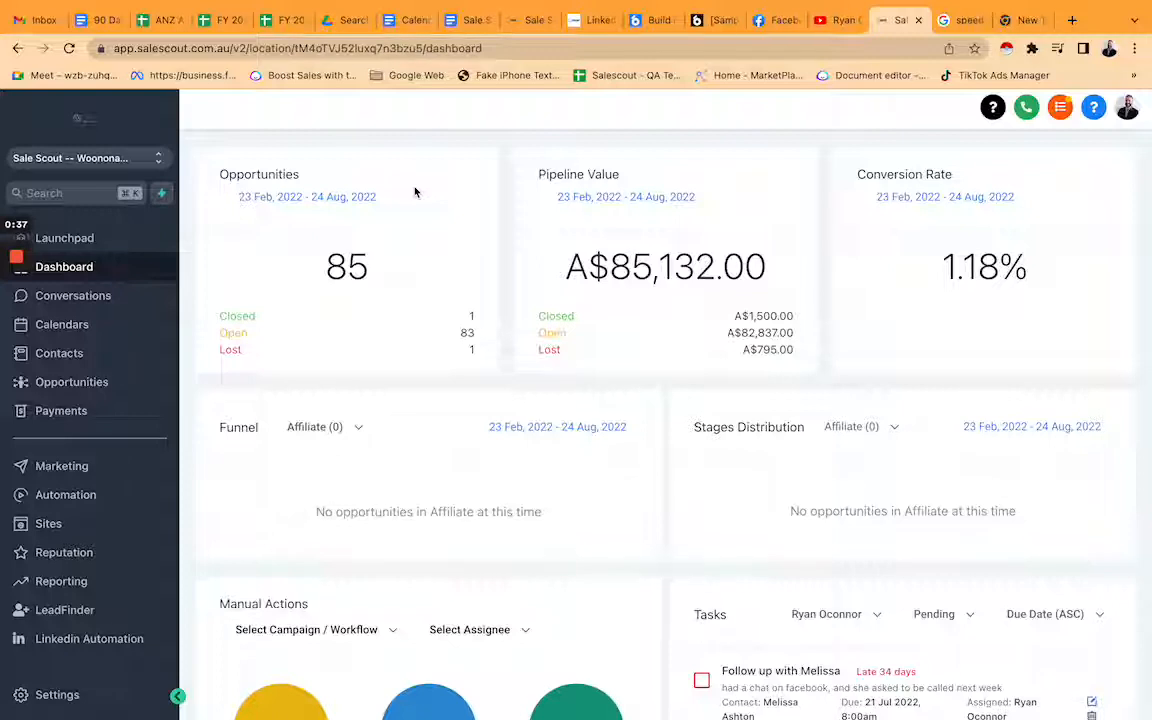
{"action": "mouse_move", "coordinate": [536, 304]}
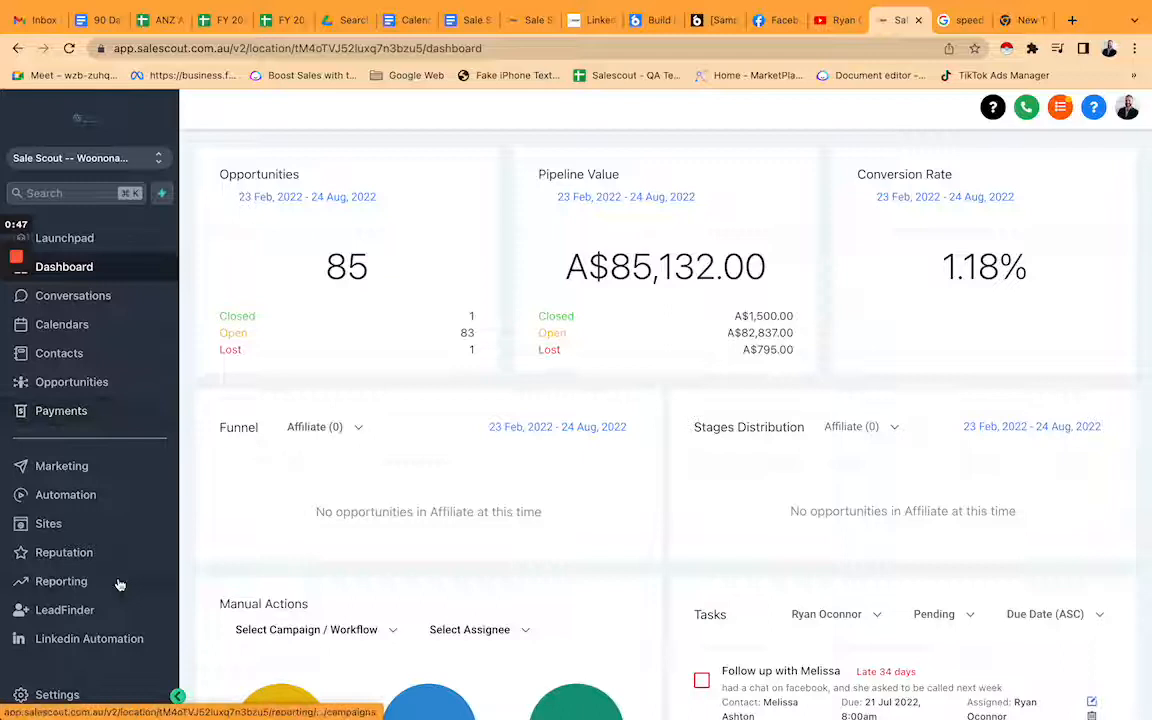
Go to Settings > Integrations and review the connected Google account's email address.
{"action": "left_click", "coordinate": [56, 694]}
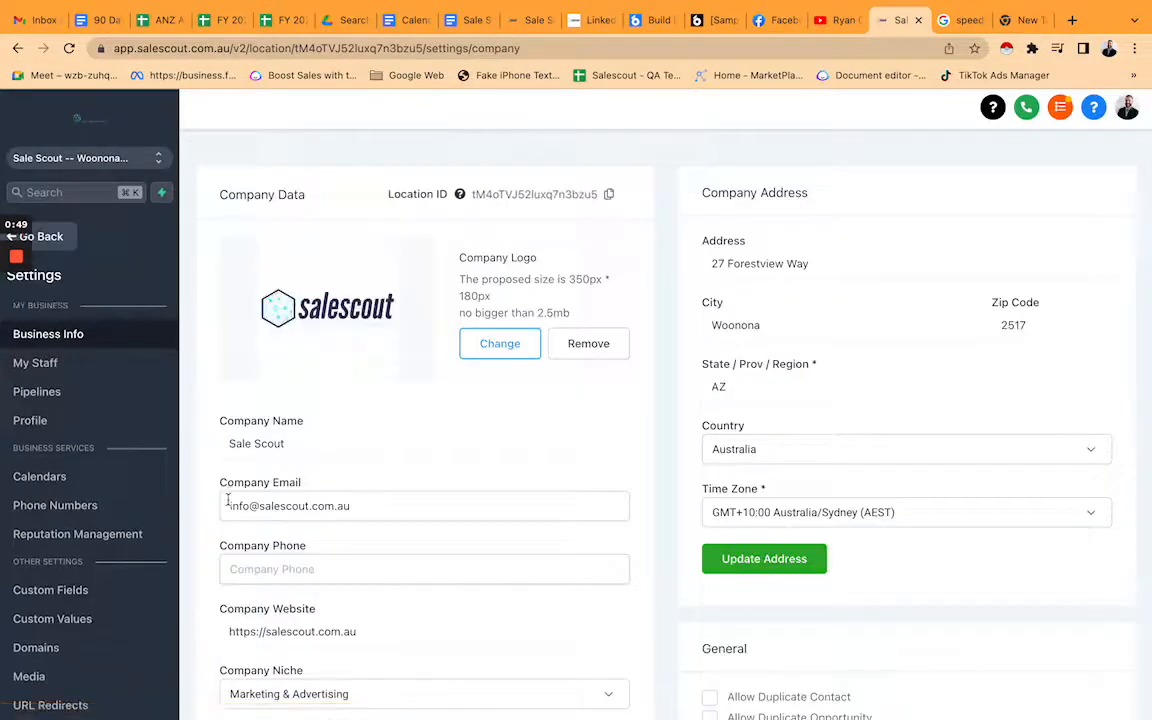
{"action": "scroll", "scroll_direction": "down", "scroll_amount": 3}
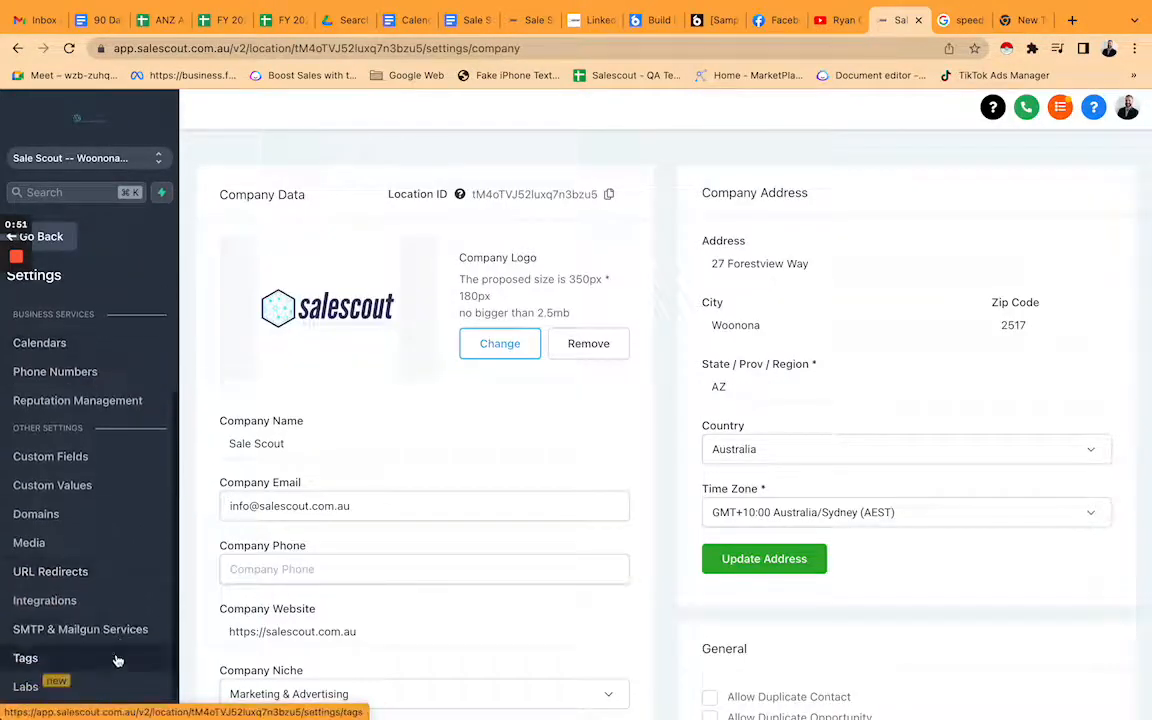
{"action": "left_click", "coordinate": [44, 600]}
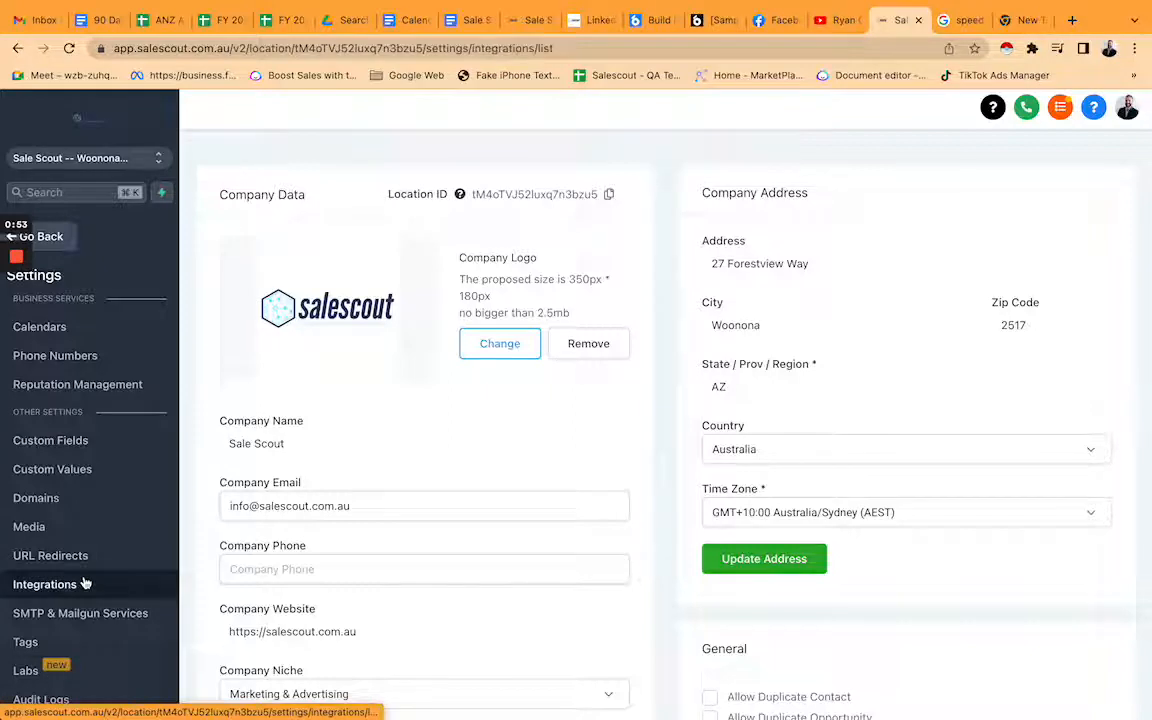
{"action": "left_click", "coordinate": [44, 584]}
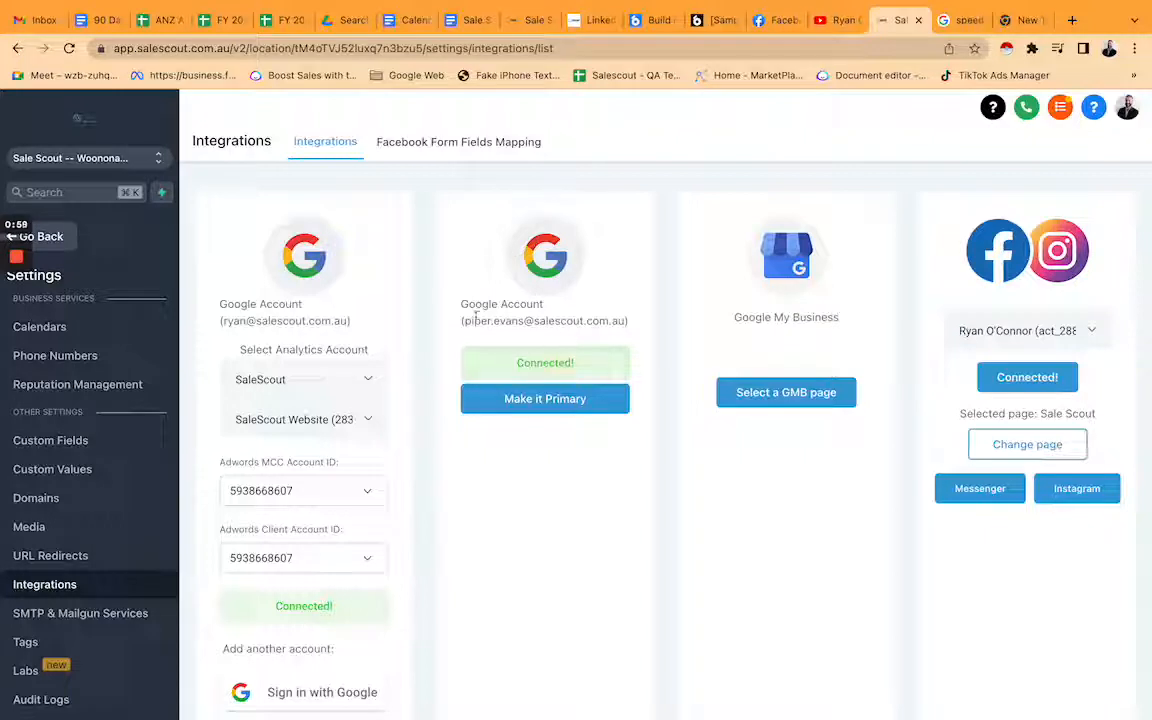
{"action": "double_click", "coordinate": [524, 320]}
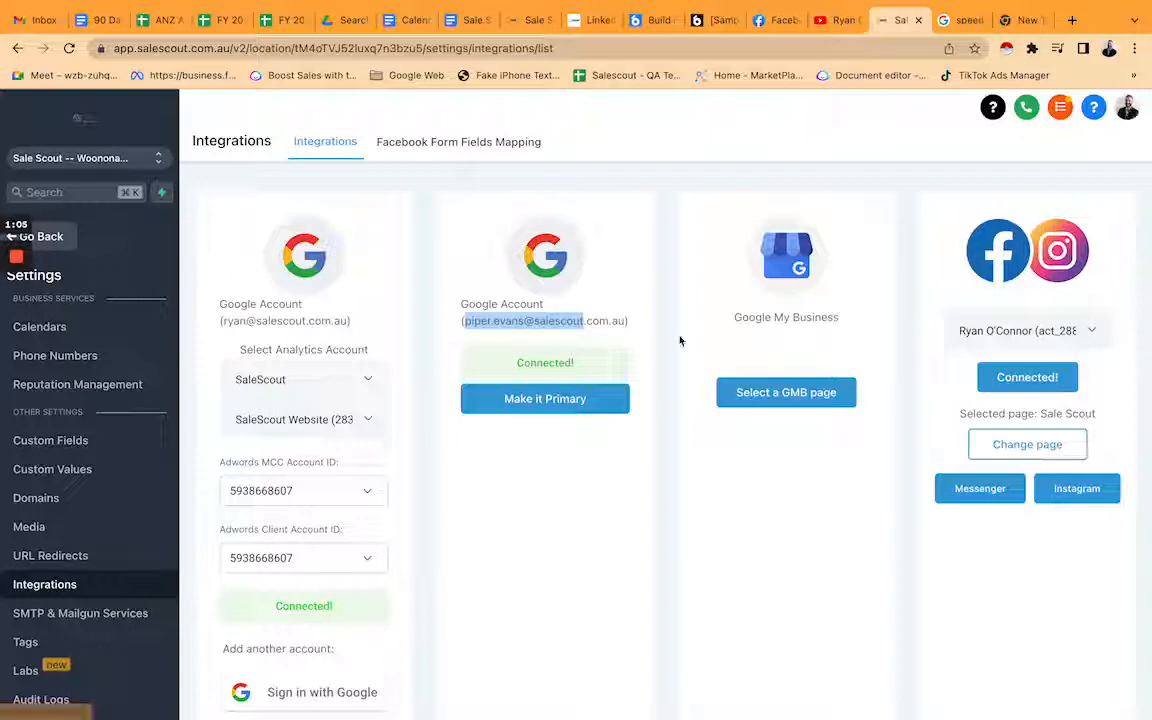
{"action": "left_click", "coordinate": [1128, 108]}
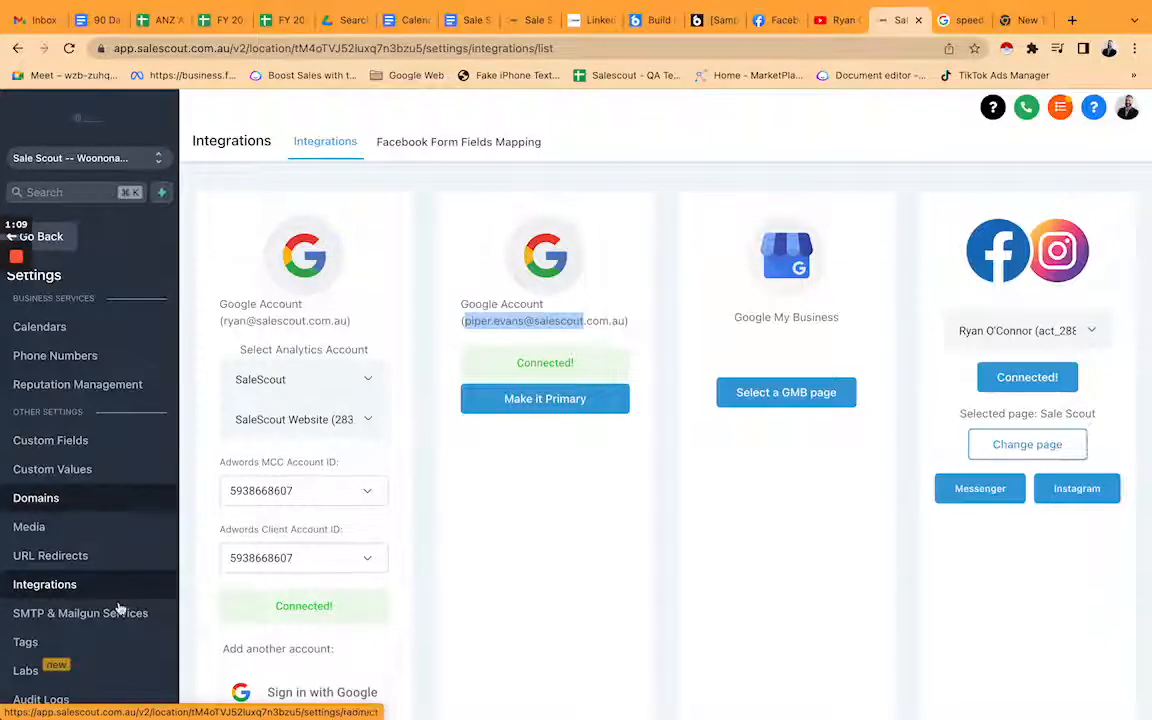
{"action": "left_click", "coordinate": [80, 612]}
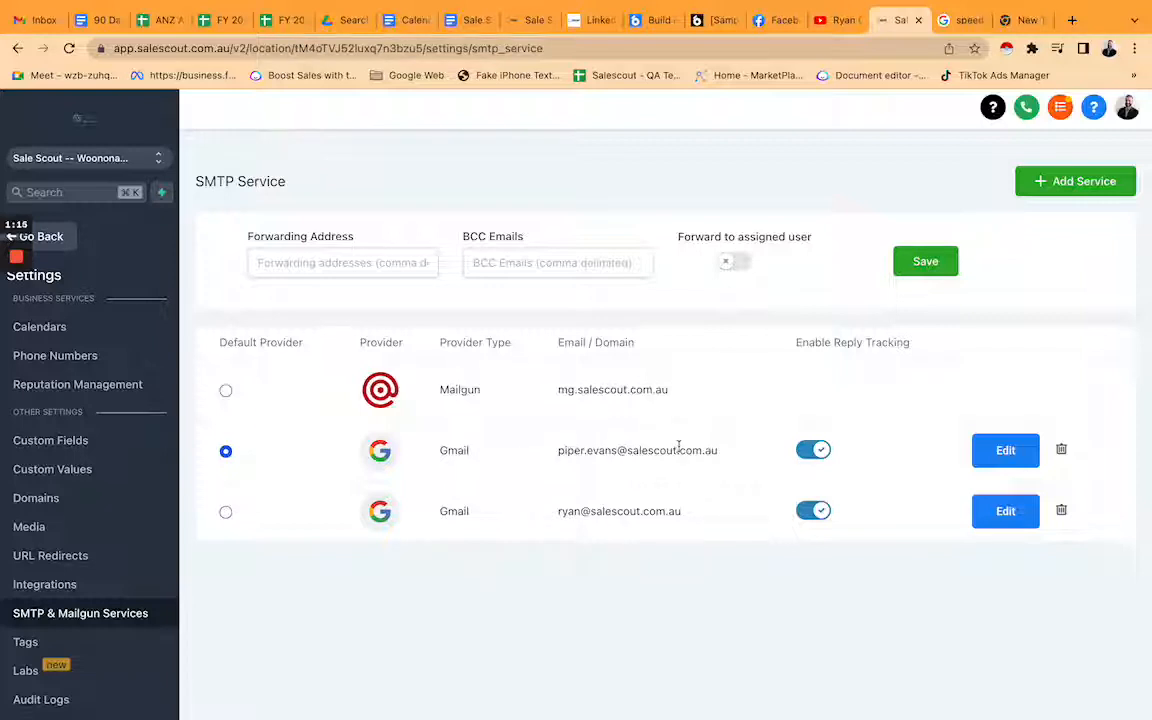
{"action": "left_click", "coordinate": [1076, 180]}
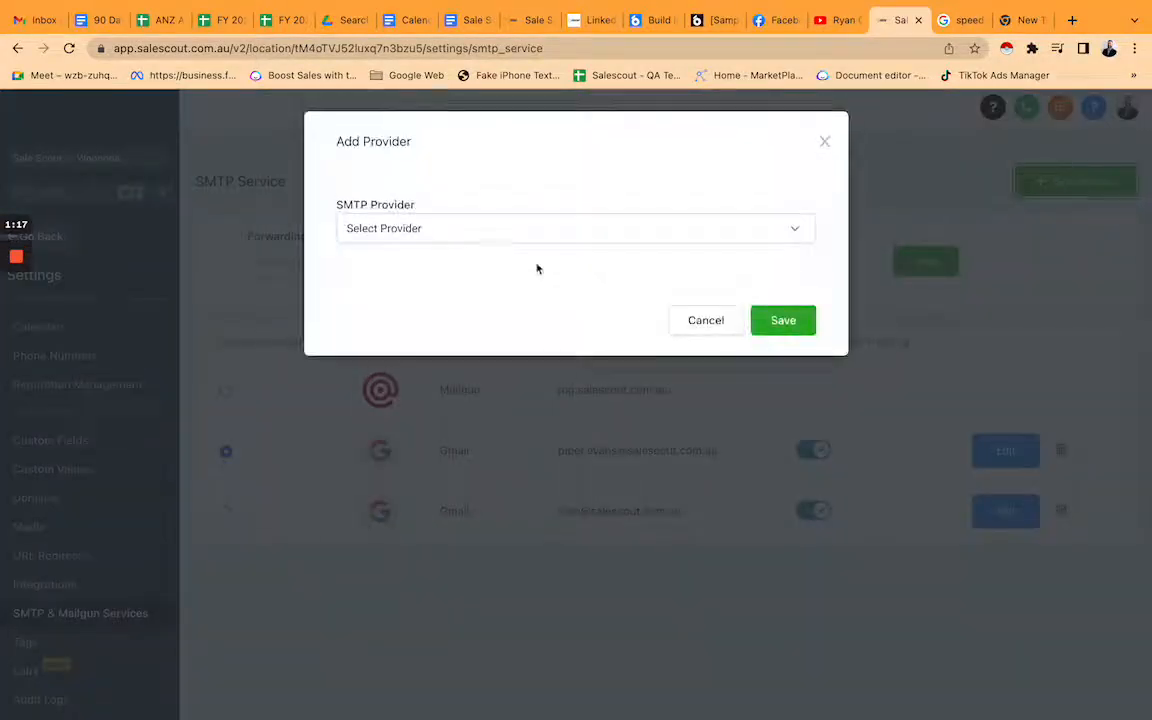
{"action": "left_click", "coordinate": [576, 228]}
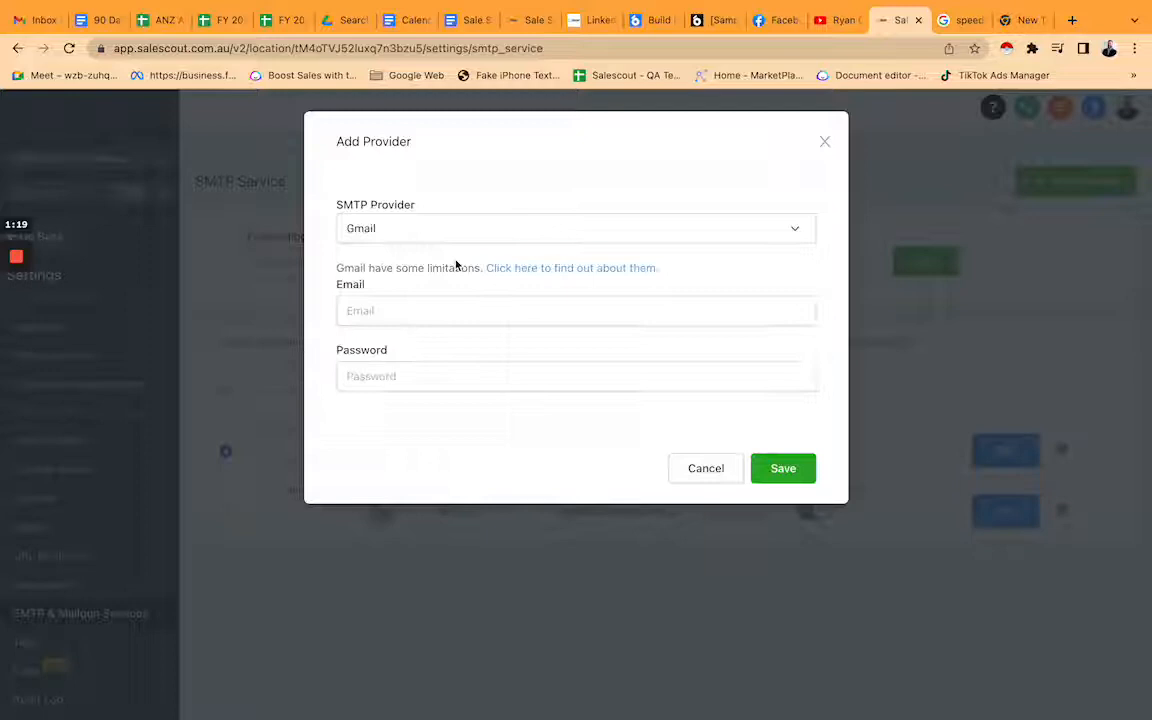
{"action": "left_click", "coordinate": [576, 310]}
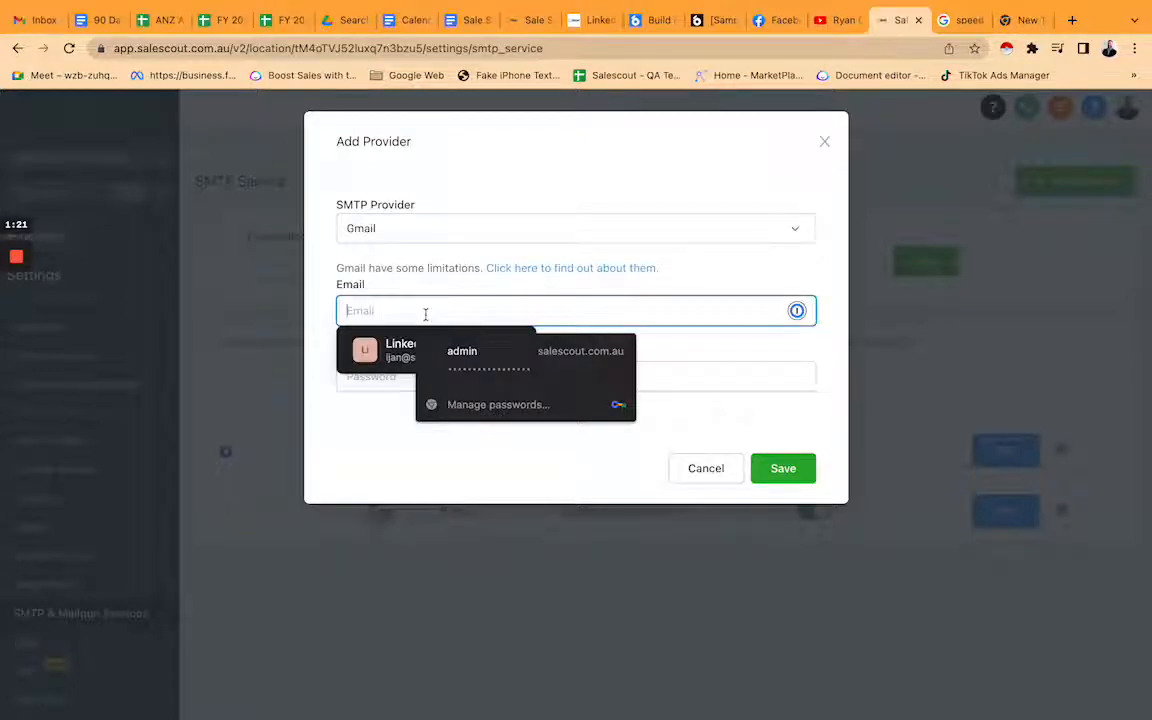
{"action": "left_click", "coordinate": [784, 468]}
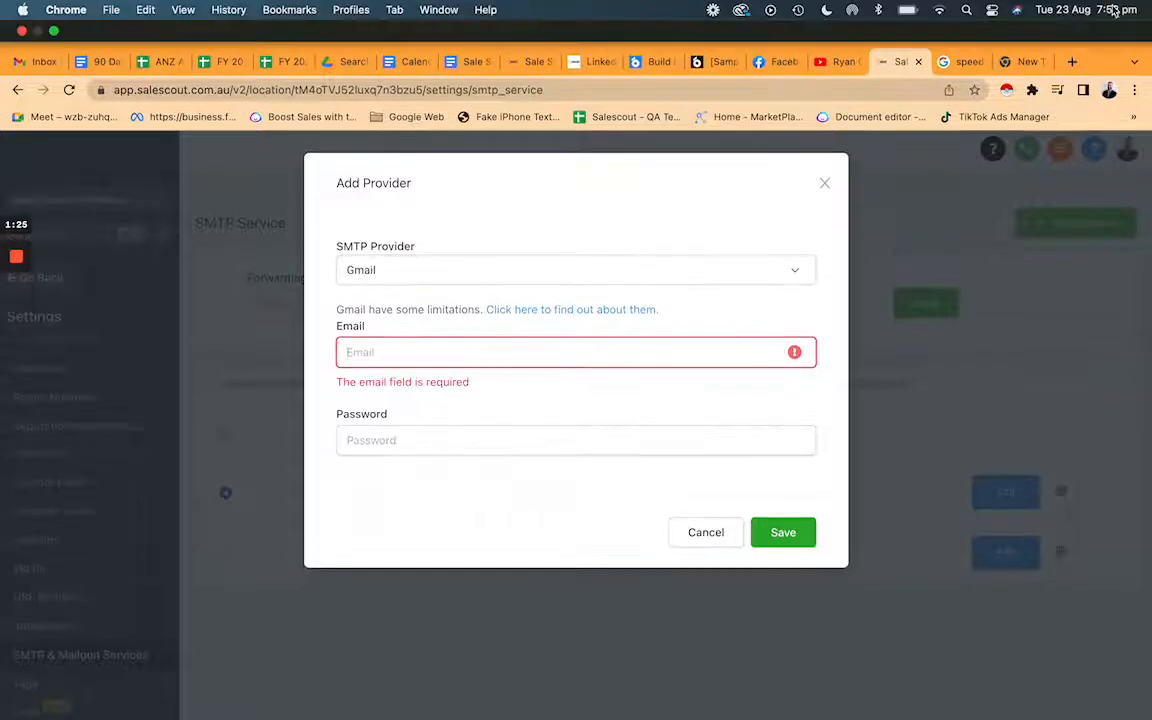
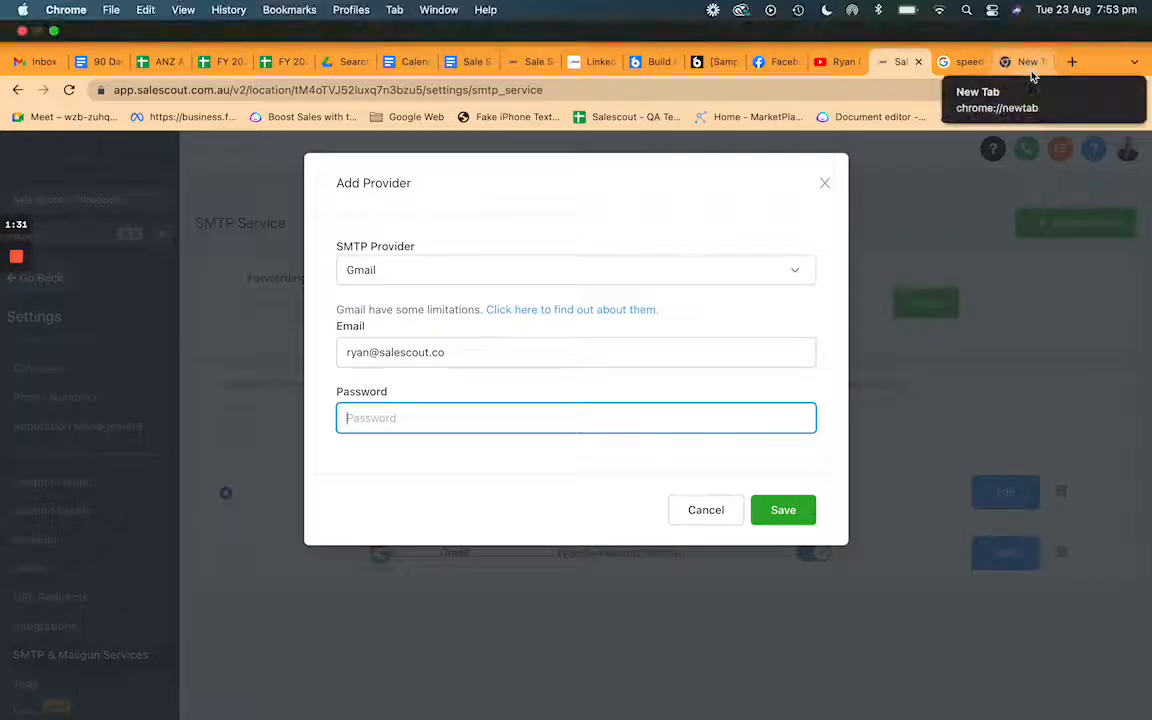
Open mail.google.com in a new tab and sign out of the Google accounts.
{"action": "left_click", "coordinate": [1020, 60]}
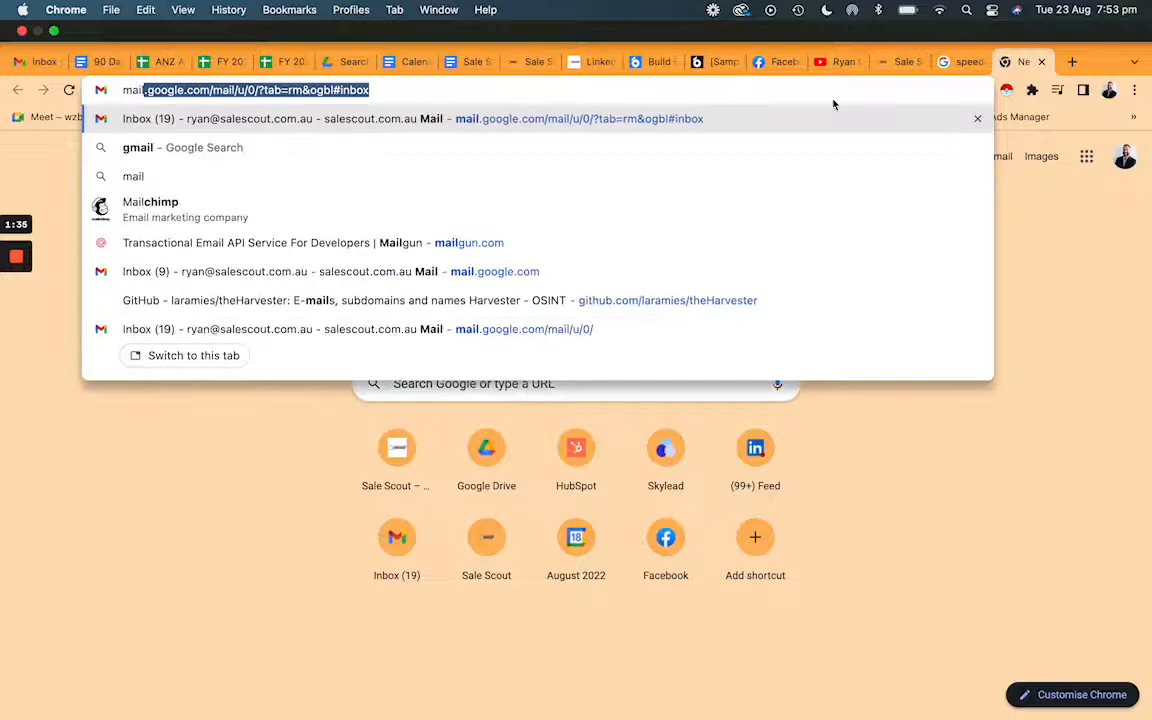
{"action": "type", "text": "mail.google.com/mail/u/0/#inbox"}
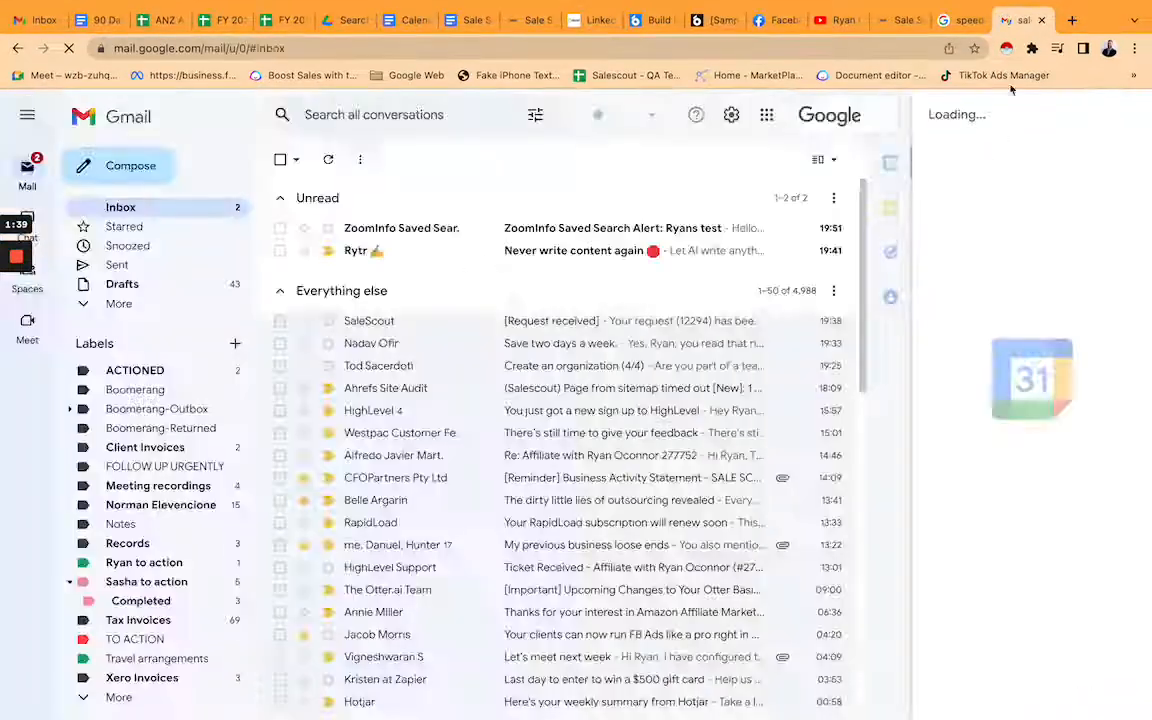
{"action": "left_click", "coordinate": [868, 114]}
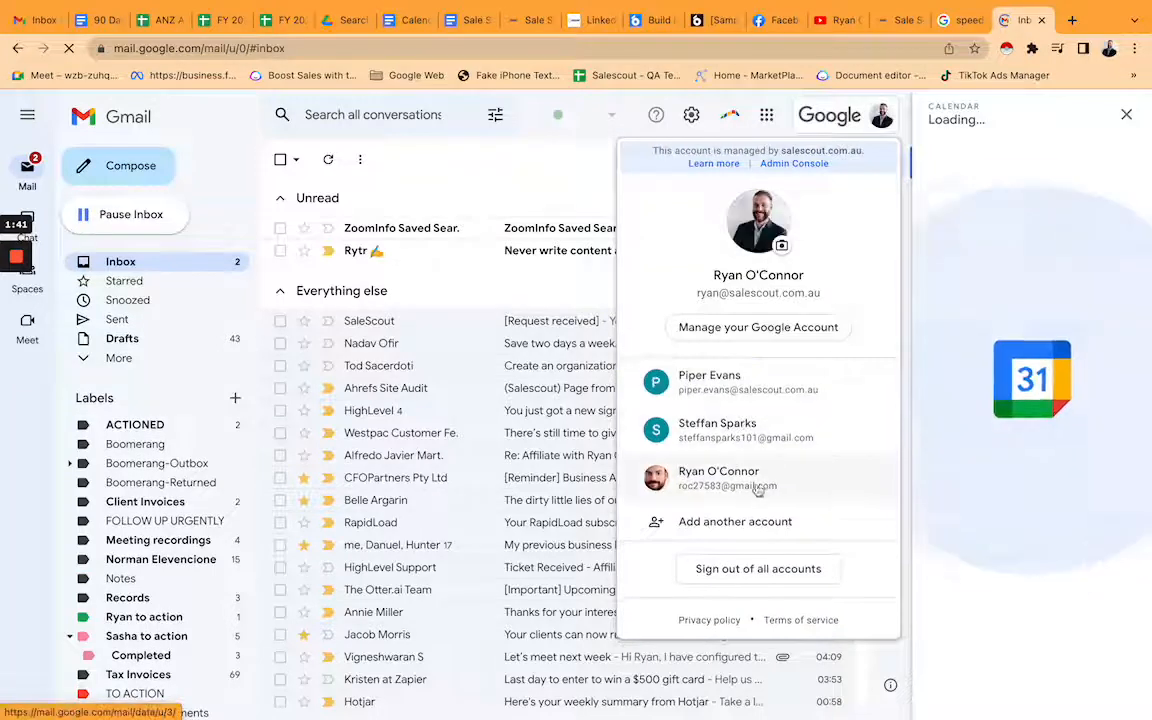
{"action": "left_click", "coordinate": [756, 568]}
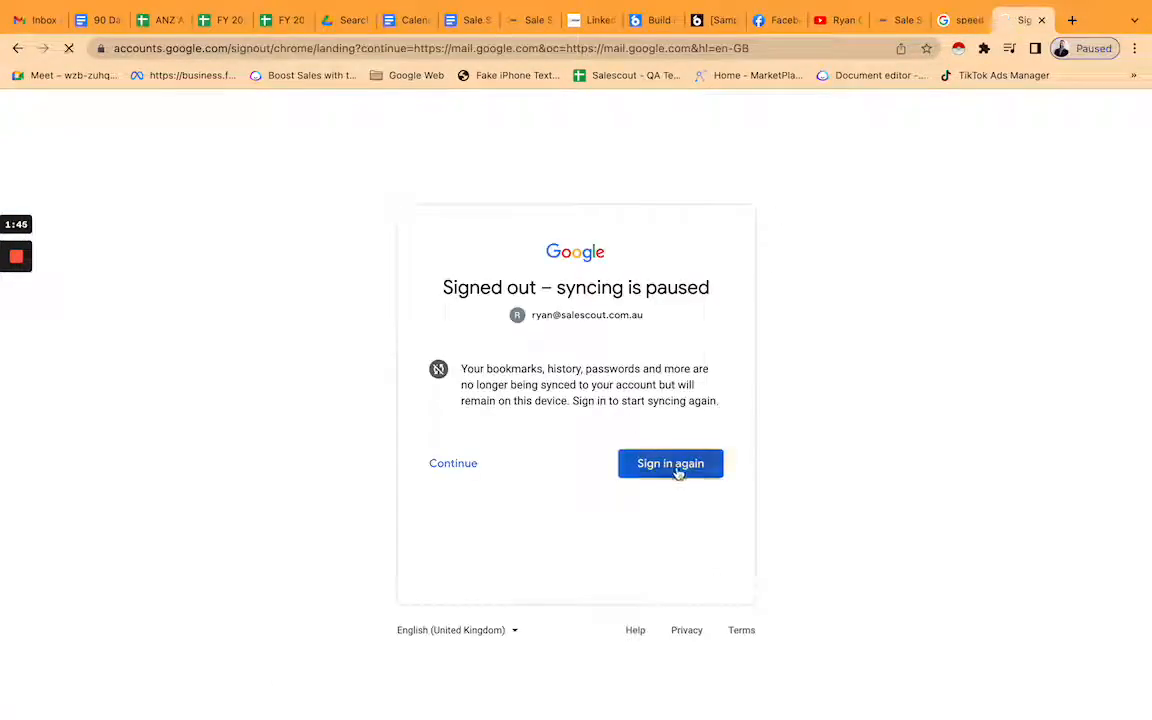
{"action": "left_click", "coordinate": [670, 464]}
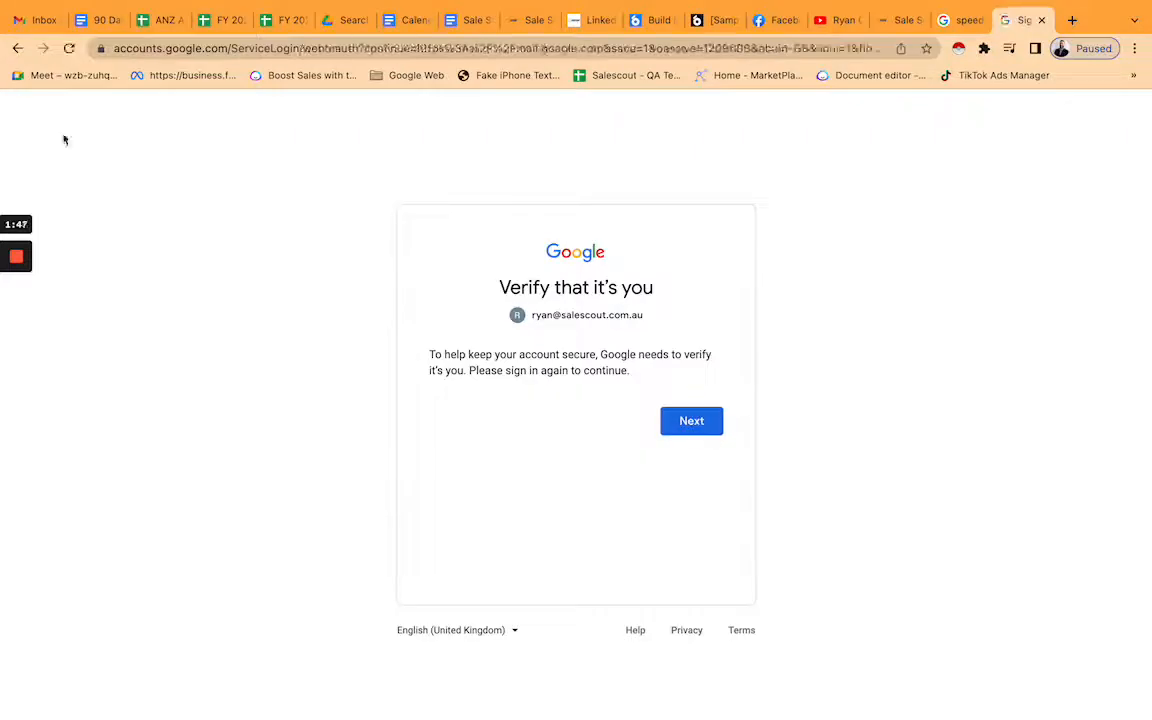
{"action": "left_click", "coordinate": [692, 420]}
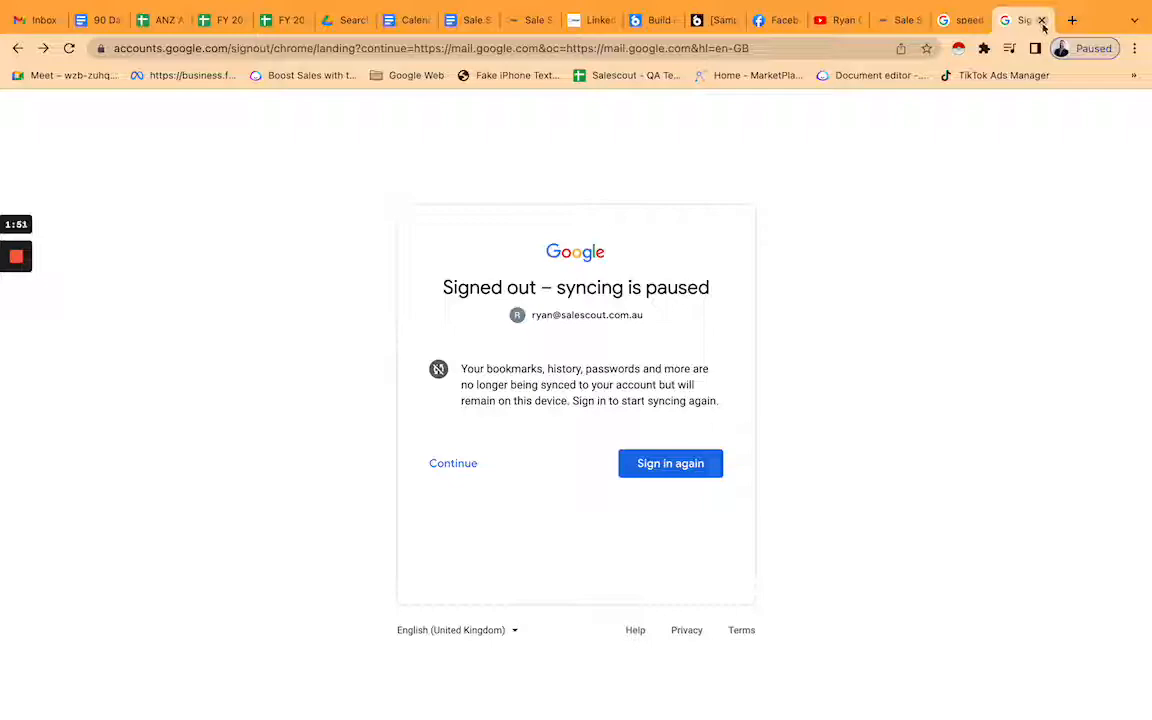
{"action": "left_click", "coordinate": [670, 464]}
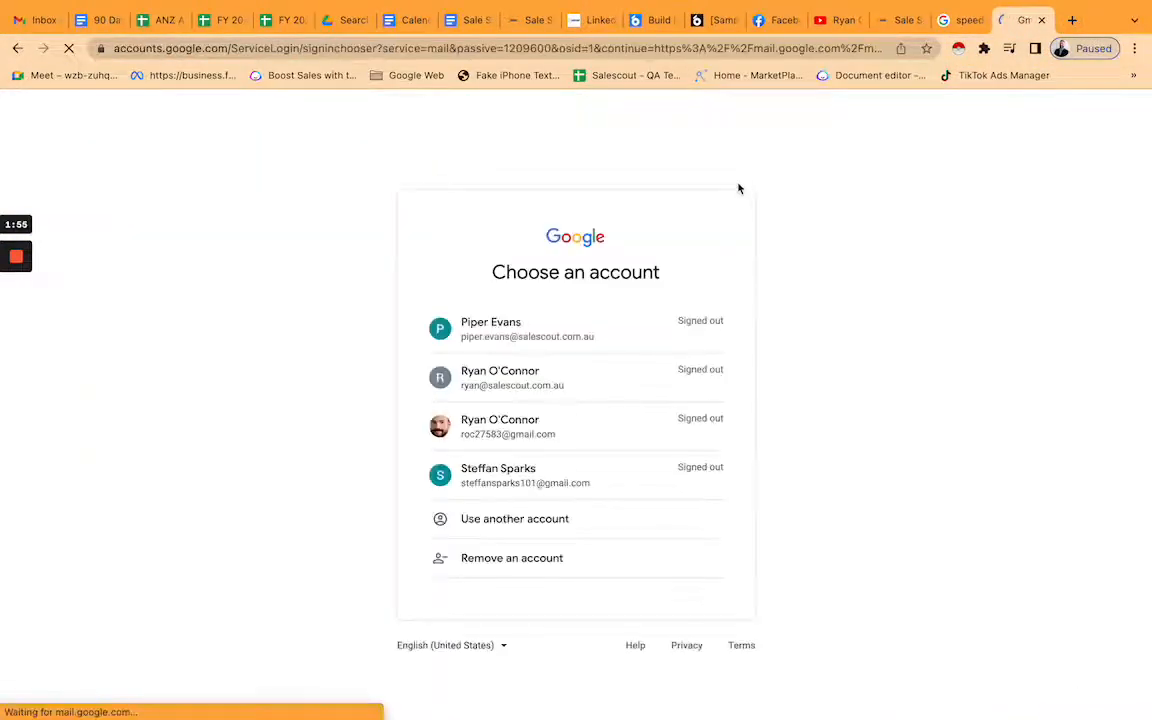
{"action": "left_click", "coordinate": [514, 518]}
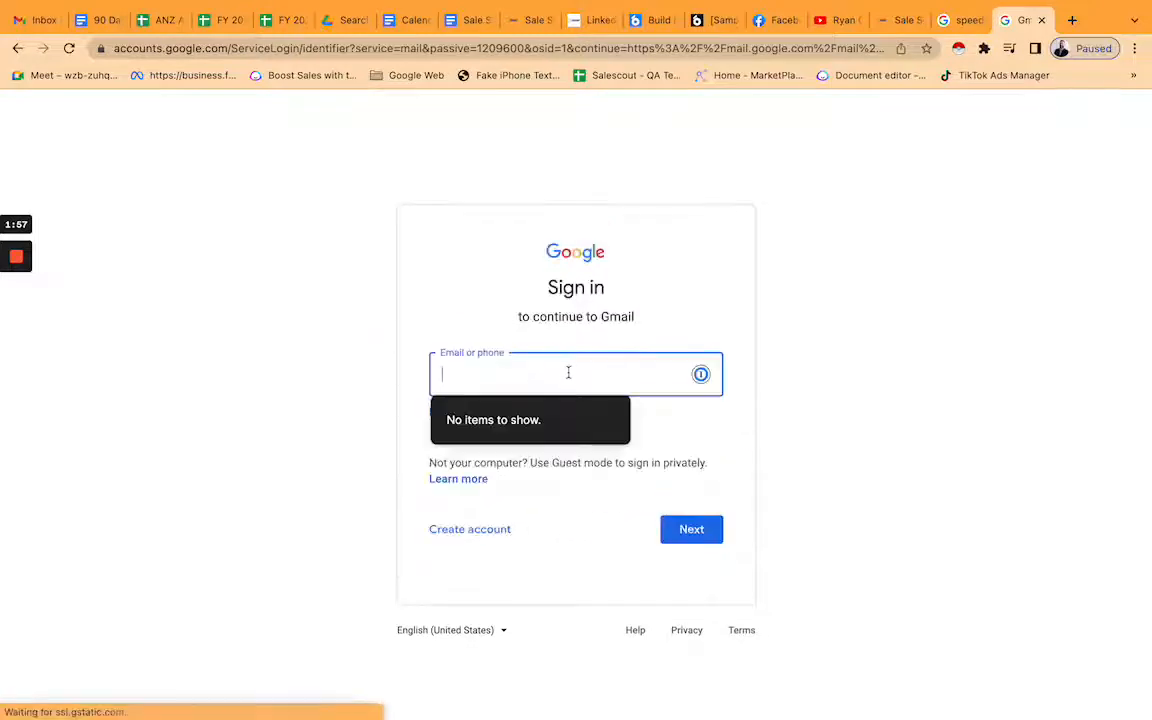
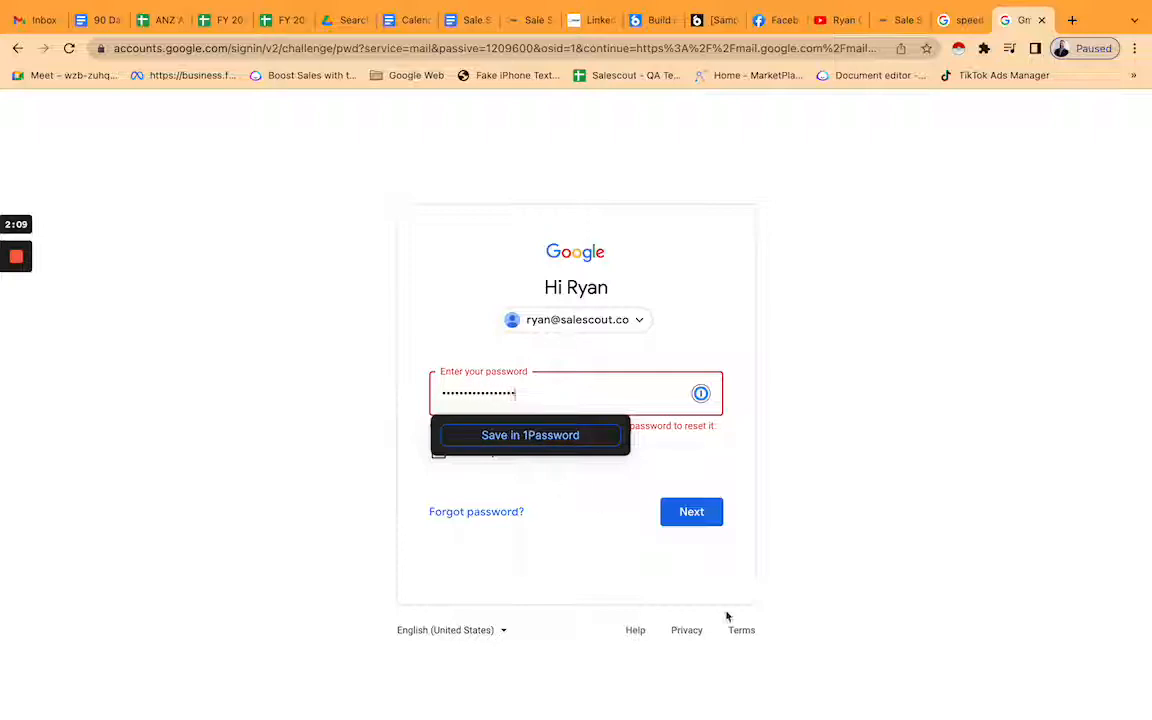
Submit the password and decline creating a new browser profile to reach the inbox.
{"action": "left_click", "coordinate": [692, 512]}
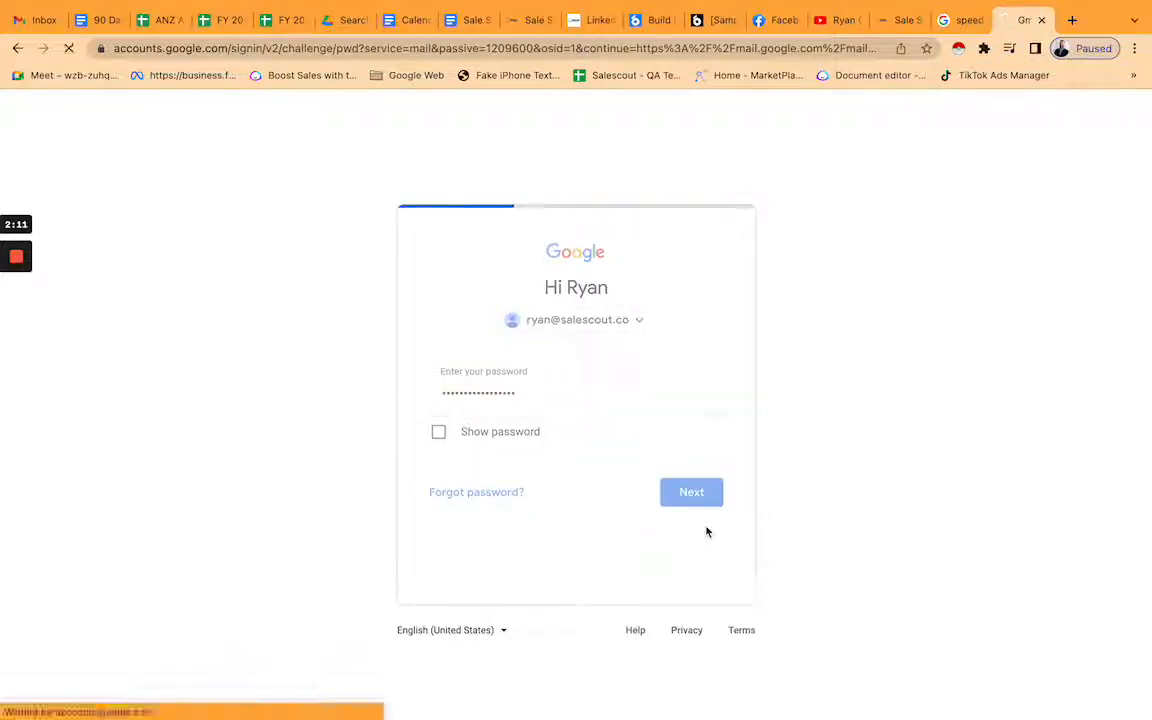
{"action": "left_click", "coordinate": [692, 492]}
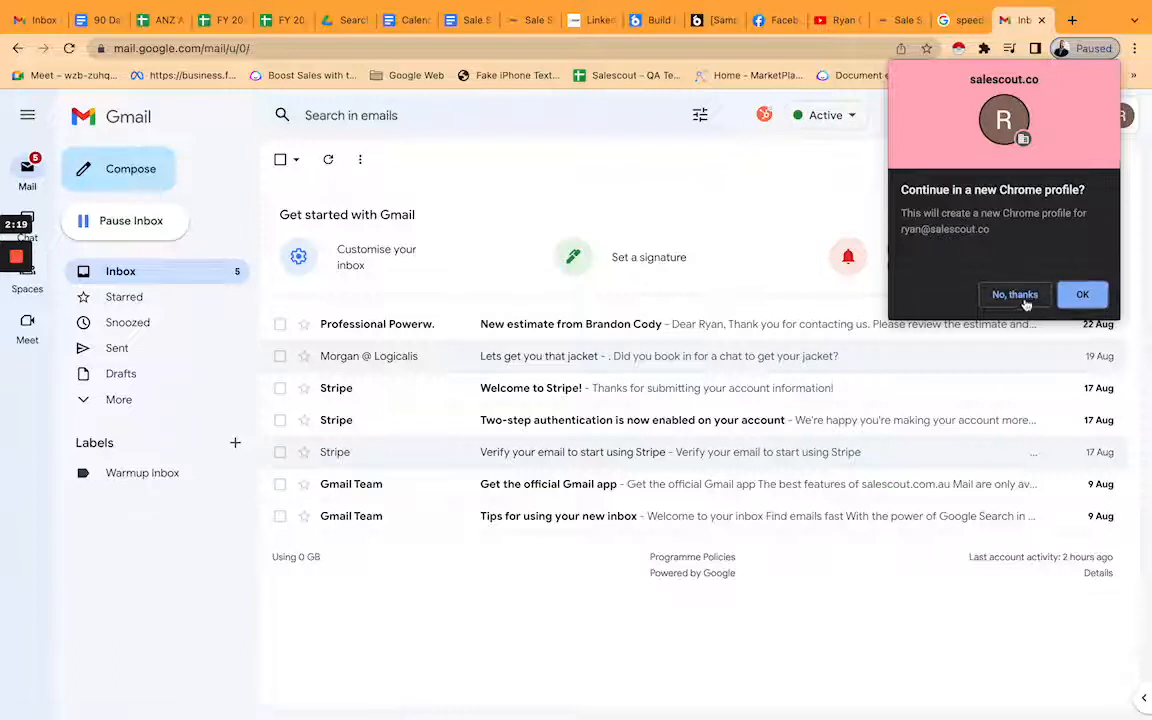
{"action": "left_click", "coordinate": [1006, 114]}
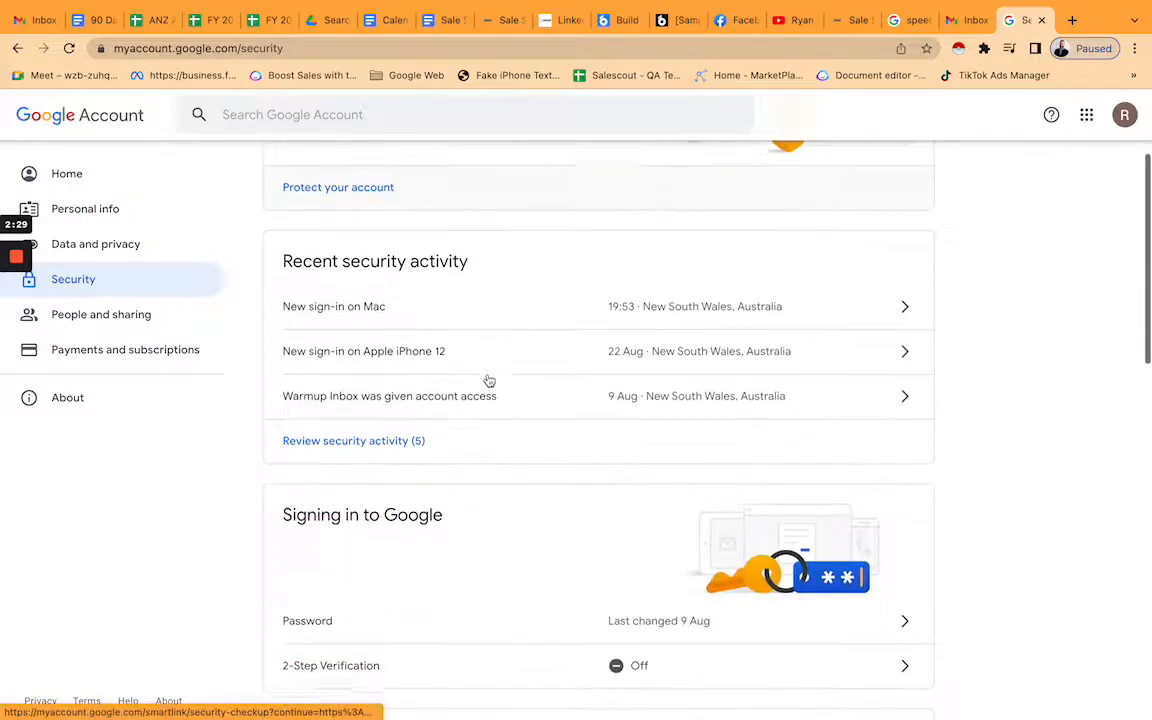
Scroll the Security page to 'Signing in to Google' for the 2-Step Verification entry.
{"action": "scroll", "scroll_direction": "down", "scroll_amount": 3}
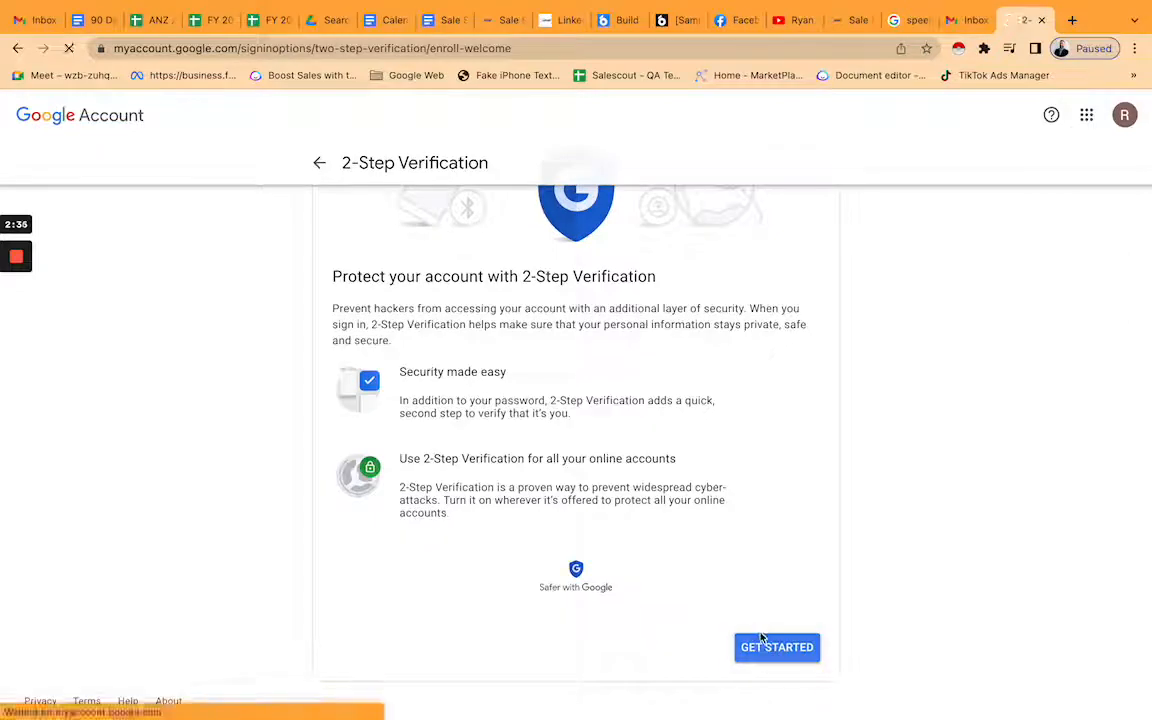
Start 2-Step Verification setup and re-confirm the account password to reach the phone prompt step.
{"action": "left_click", "coordinate": [776, 648]}
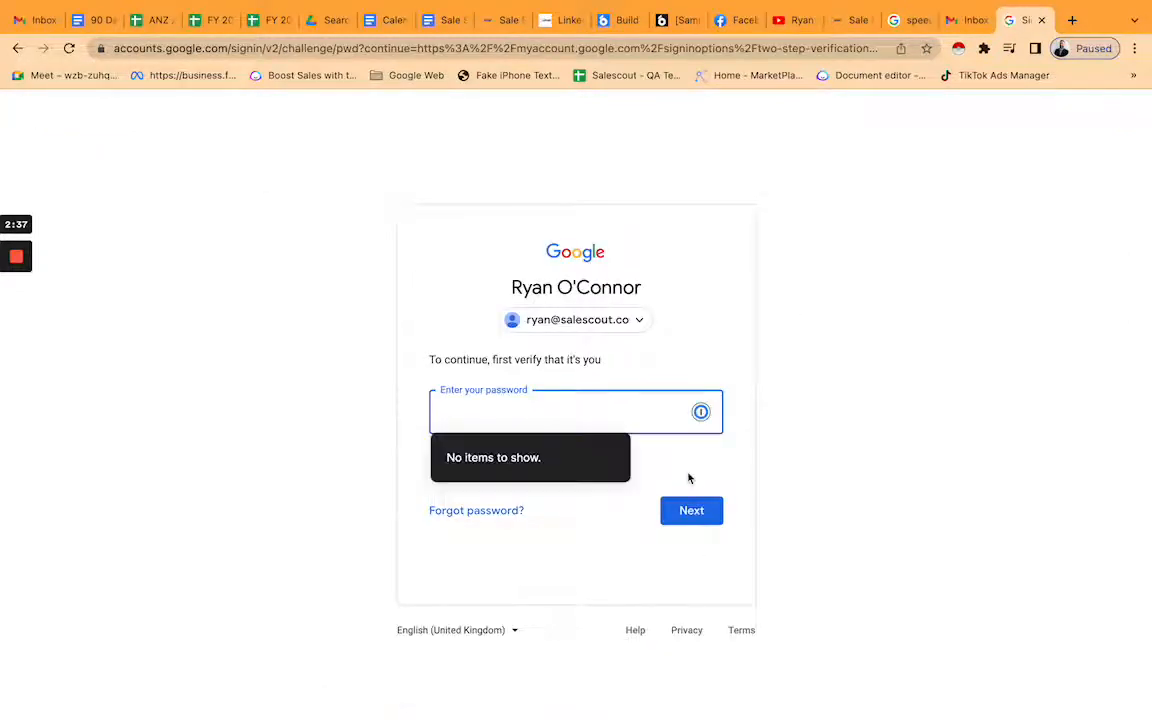
{"action": "type", "text": "password"}
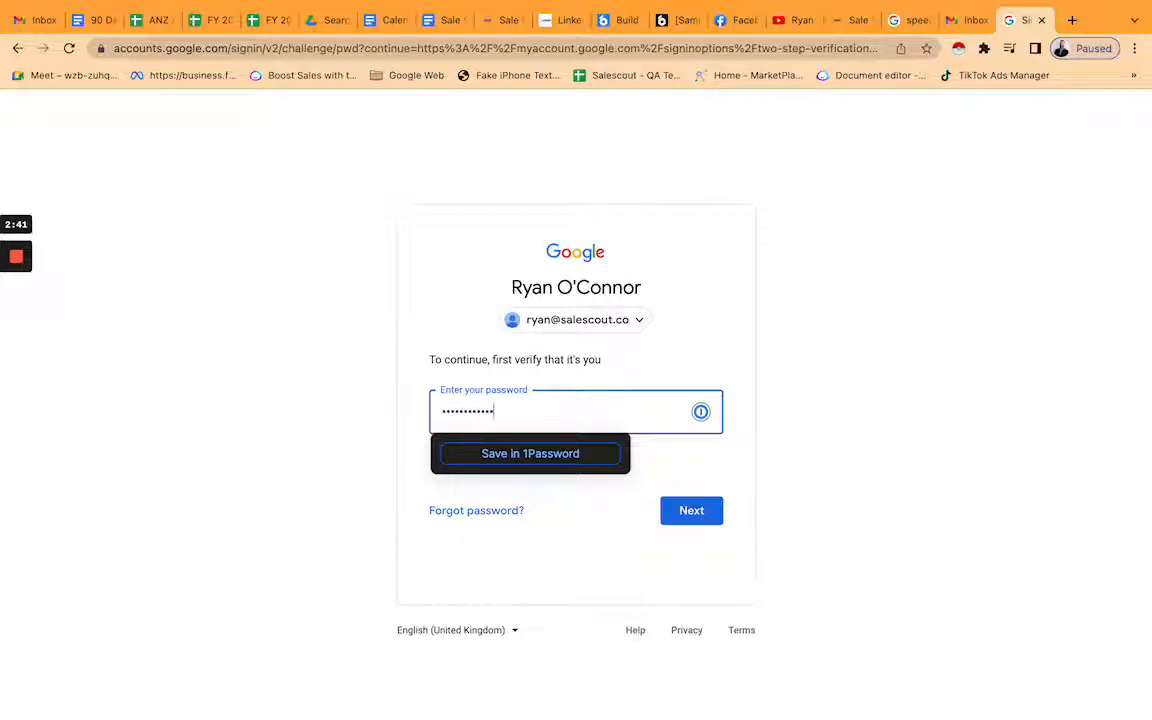
{"action": "left_click", "coordinate": [692, 510]}
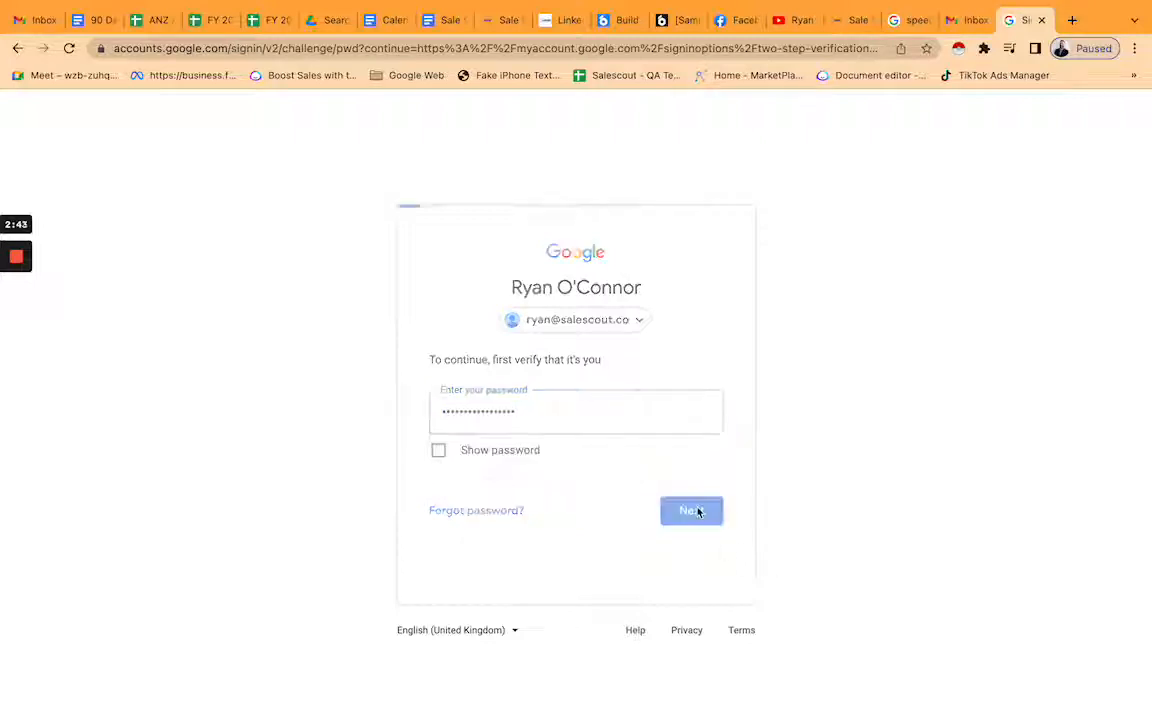
{"action": "left_click", "coordinate": [692, 512]}
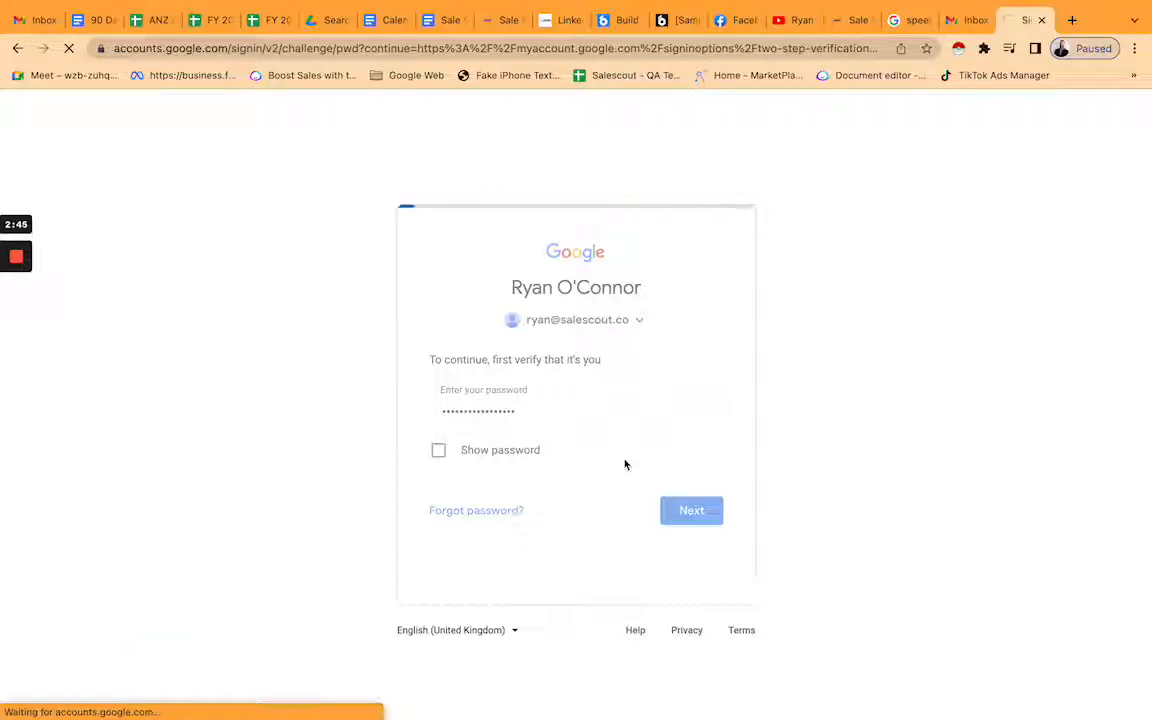
{"action": "left_click", "coordinate": [692, 510]}
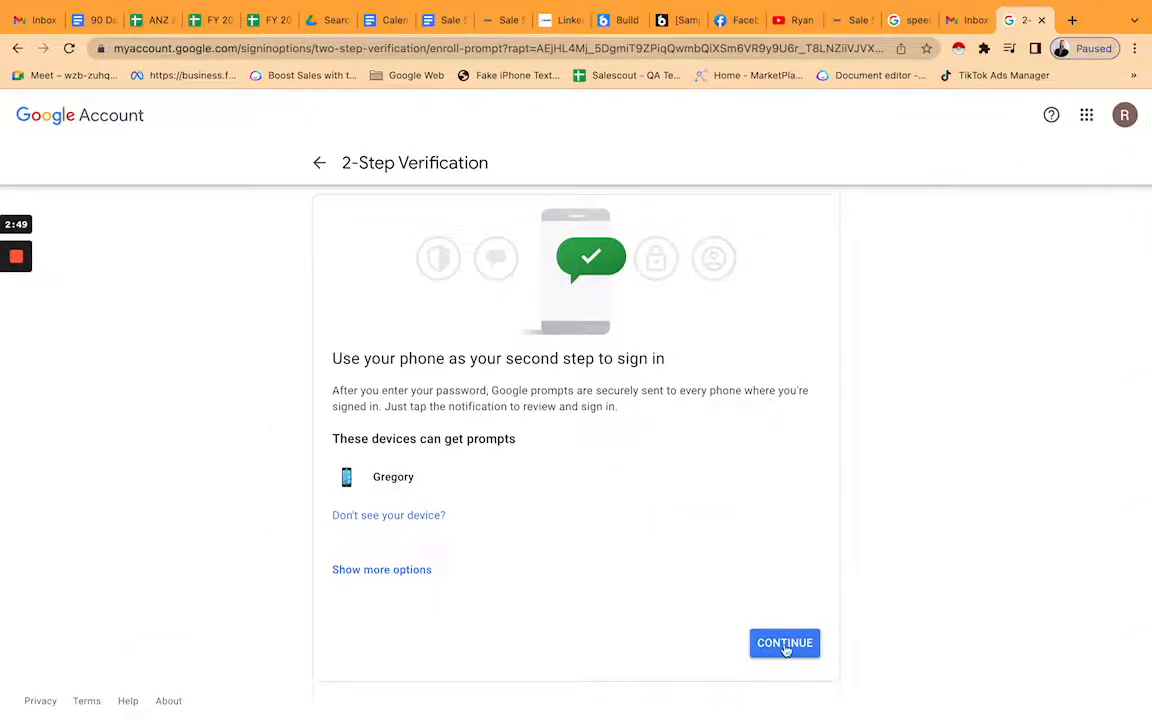
Accept phone prompts and send a verification code to the backup phone number 0422.
{"action": "left_click", "coordinate": [784, 644]}
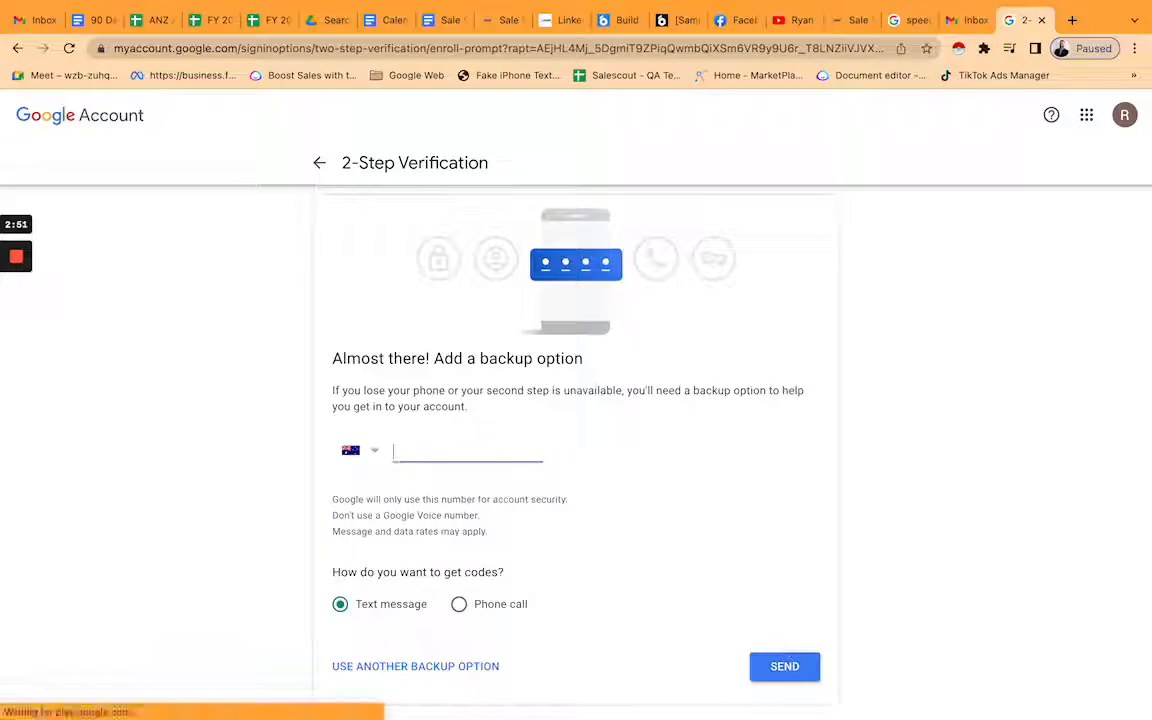
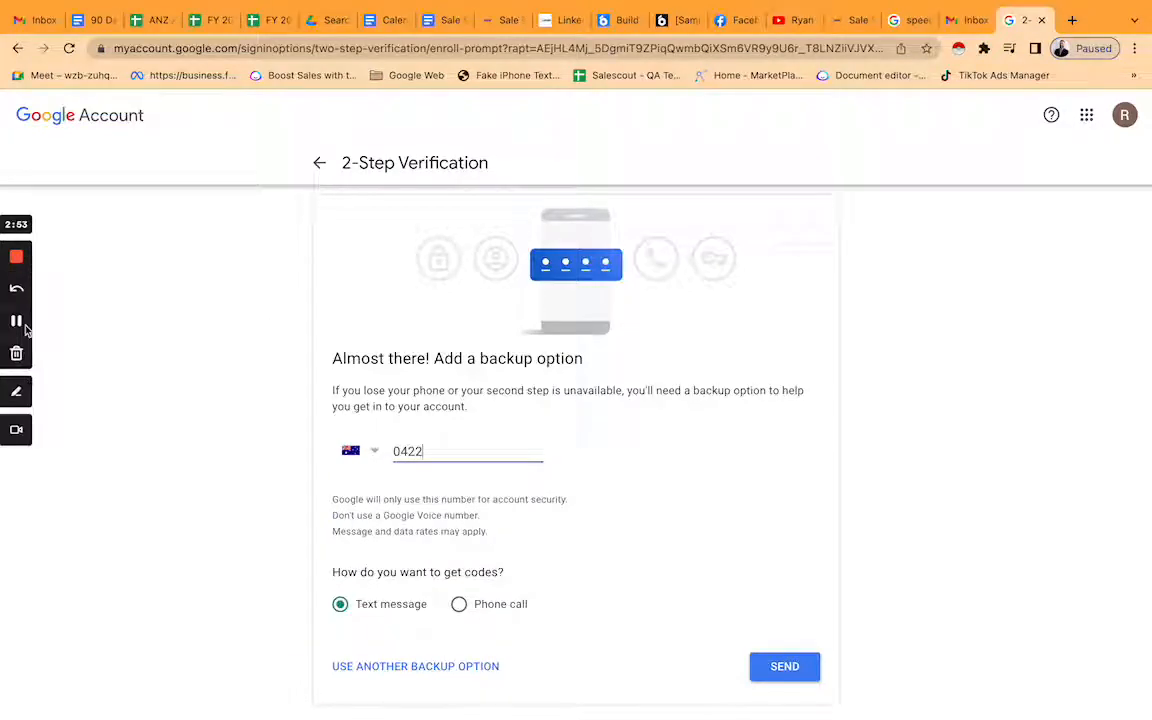
{"action": "left_click", "coordinate": [784, 666]}
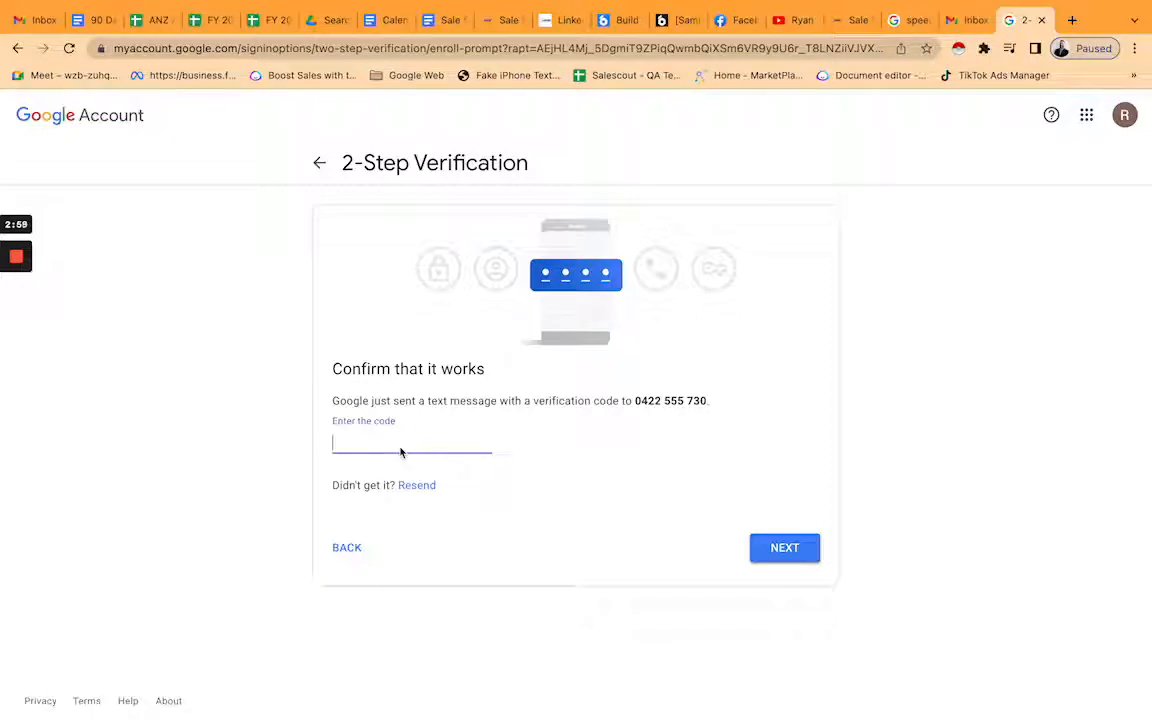
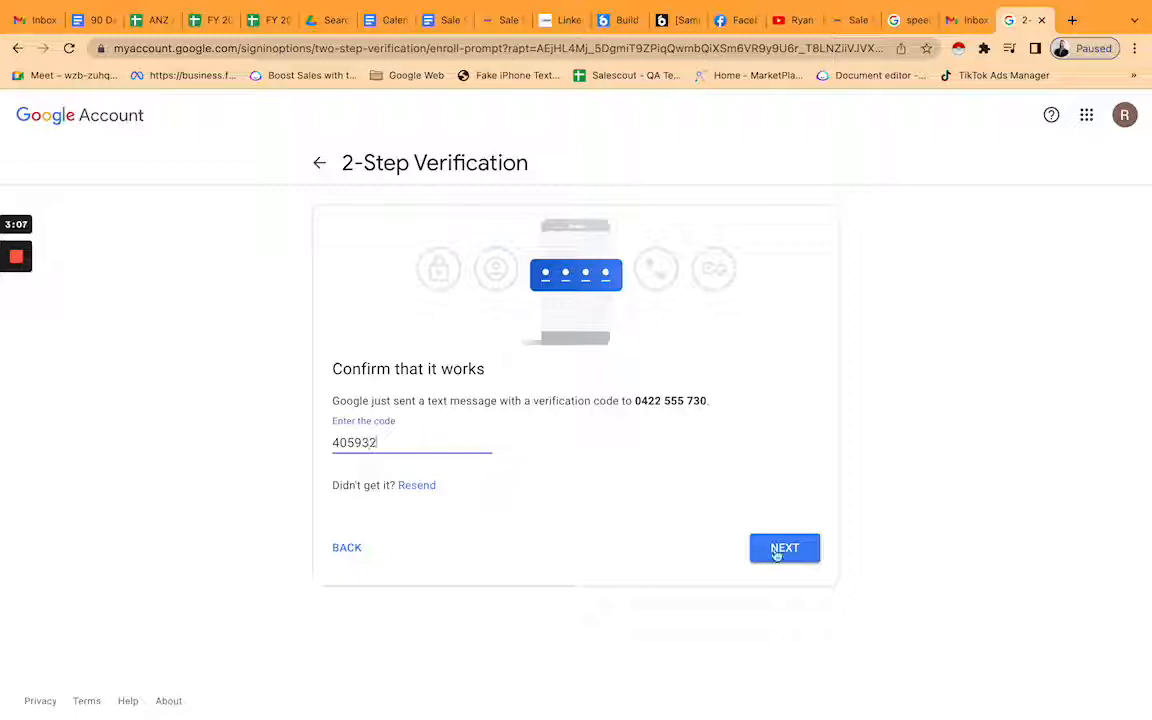
{"action": "left_click", "coordinate": [784, 548]}
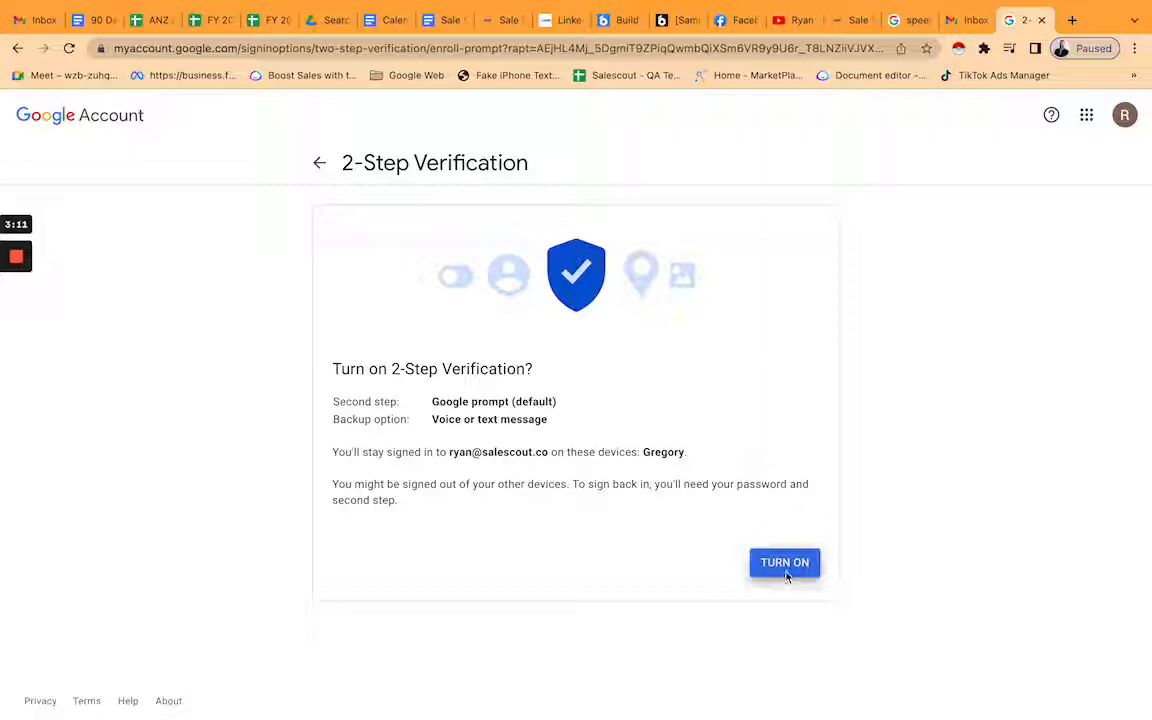
{"action": "left_click", "coordinate": [784, 562]}
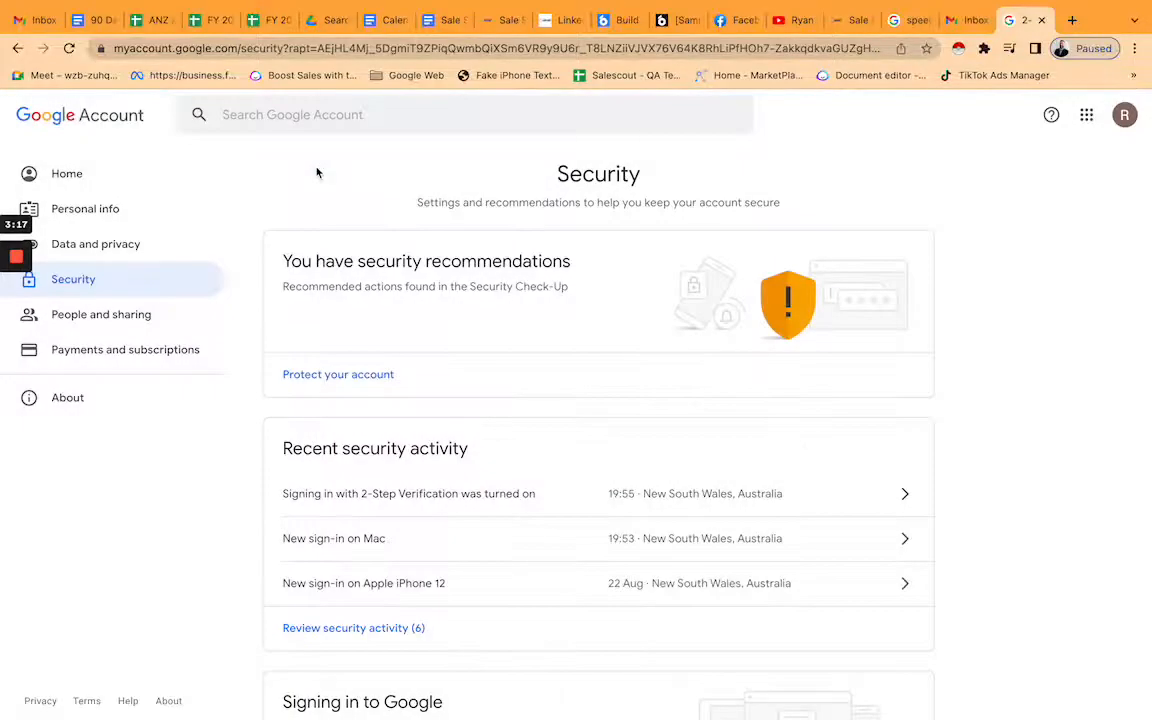
Open App passwords under 'Signing in to Google' and re-confirm the account password.
{"action": "scroll", "scroll_direction": "down", "scroll_amount": 3}
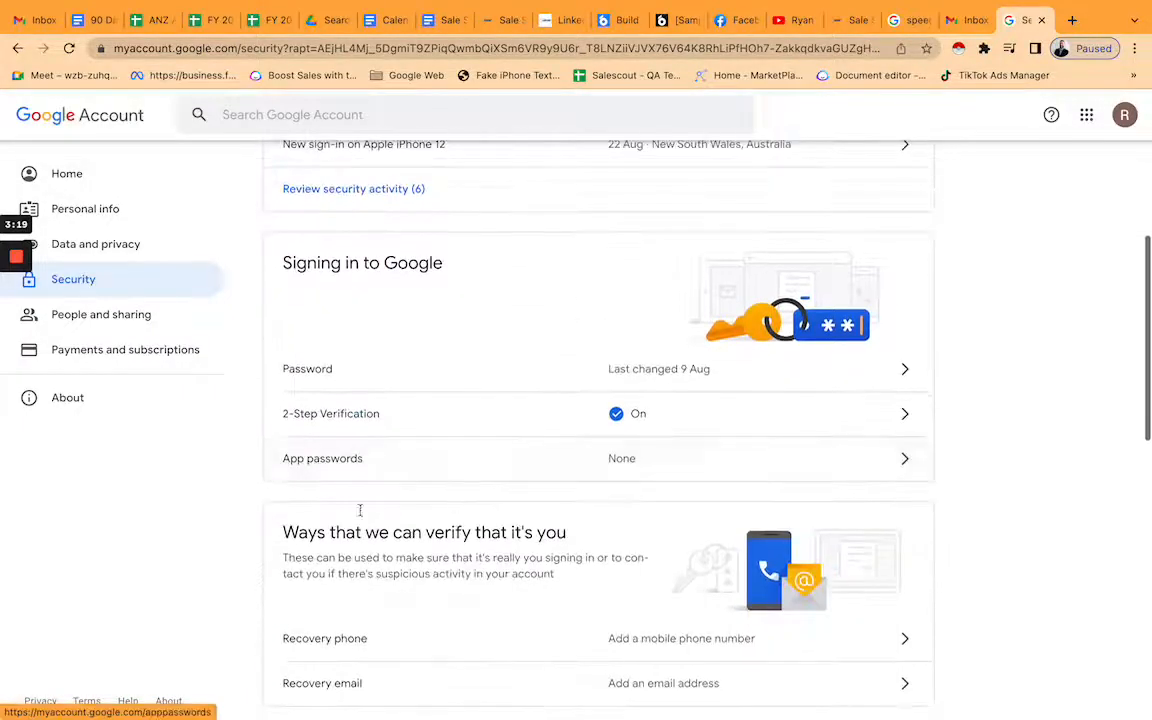
{"action": "left_click", "coordinate": [732, 458]}
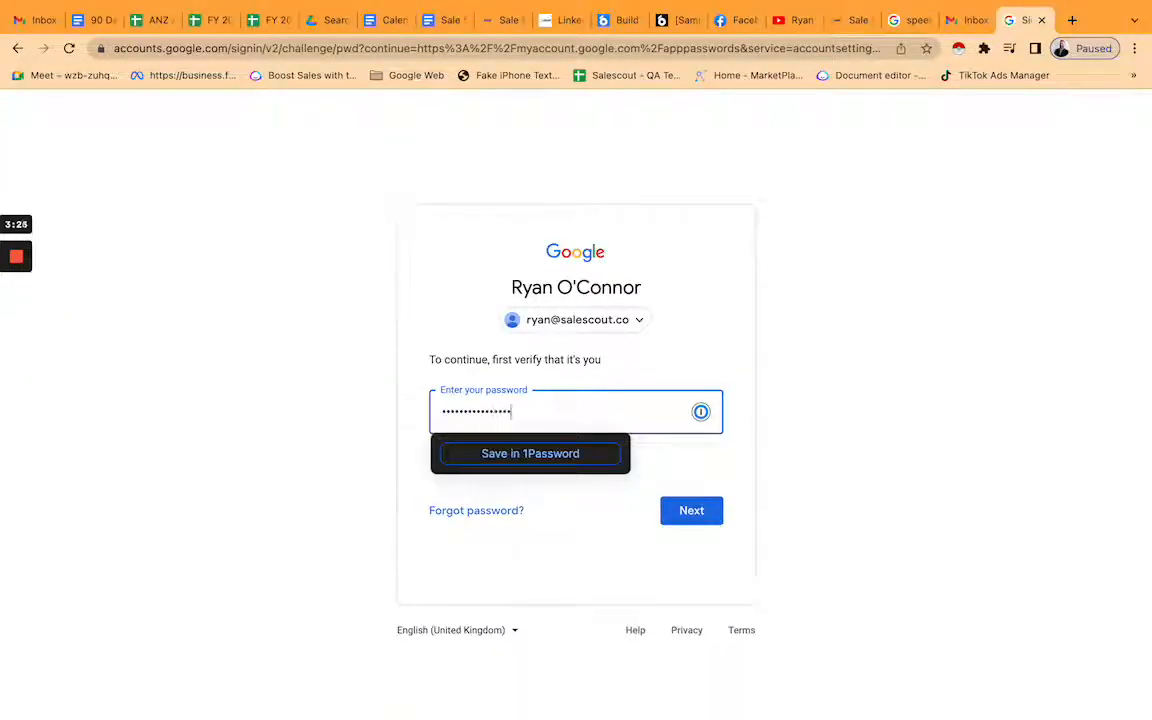
{"action": "left_click", "coordinate": [692, 510]}
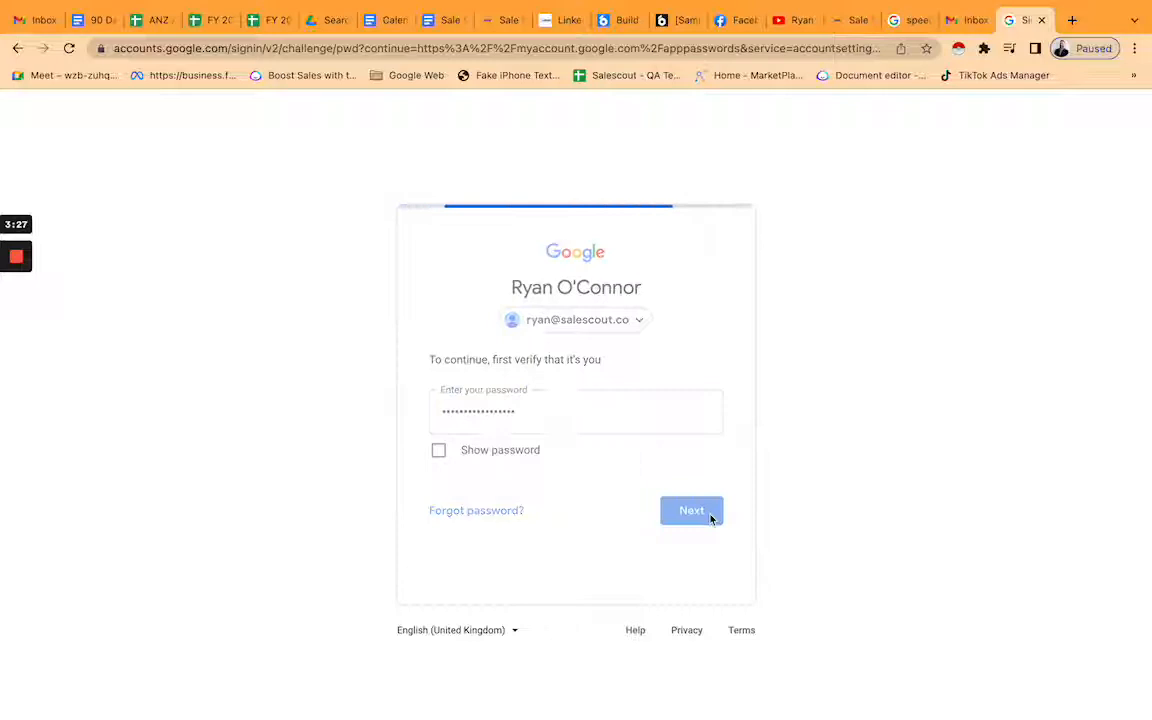
{"action": "left_click", "coordinate": [692, 510]}
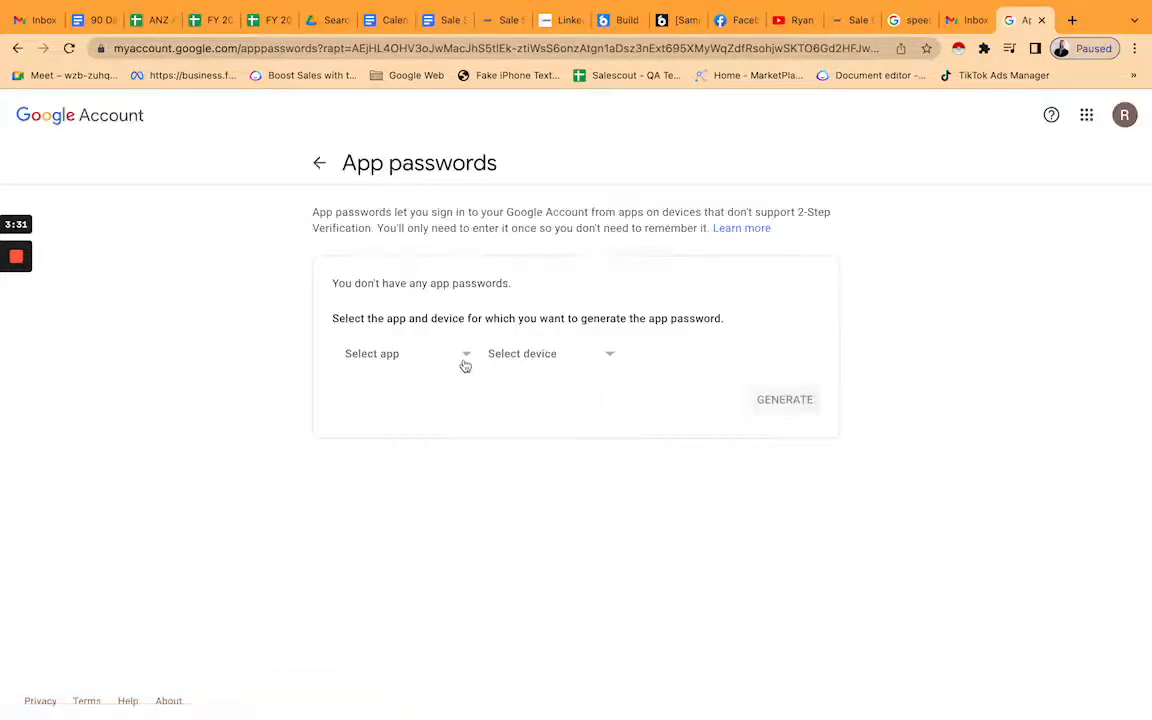
Generate an app password for a custom app named 'GHL Growthable'.
{"action": "left_click", "coordinate": [404, 352]}
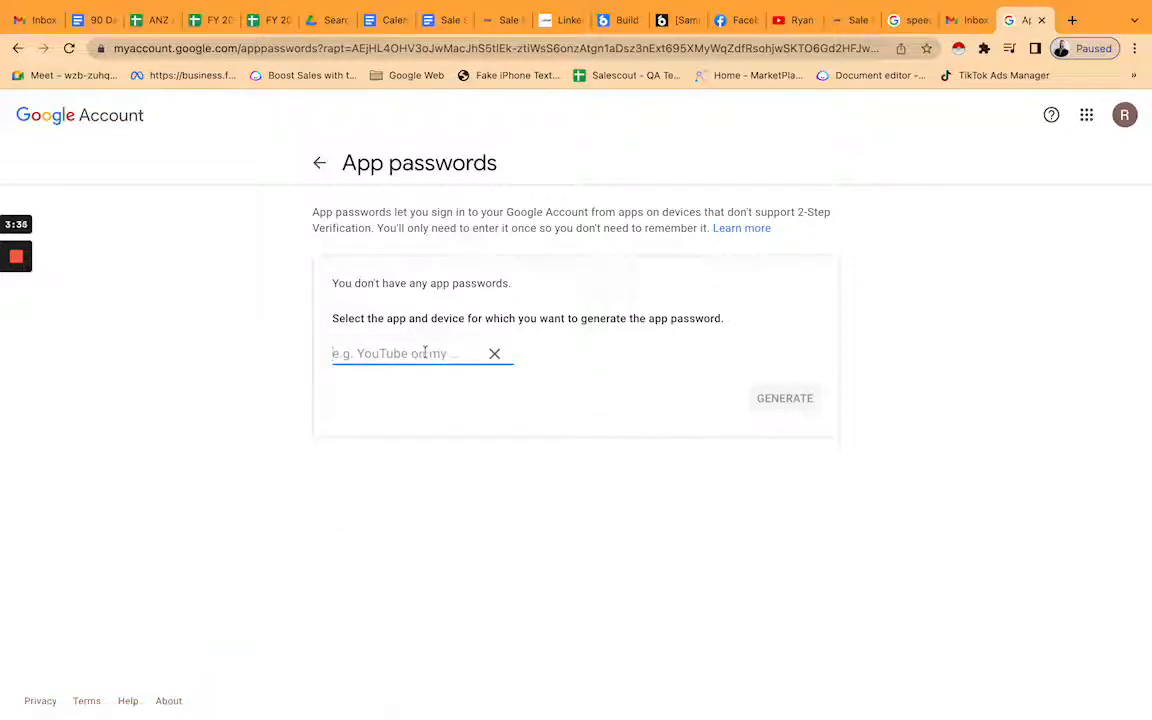
{"action": "type", "text": "GHL"}
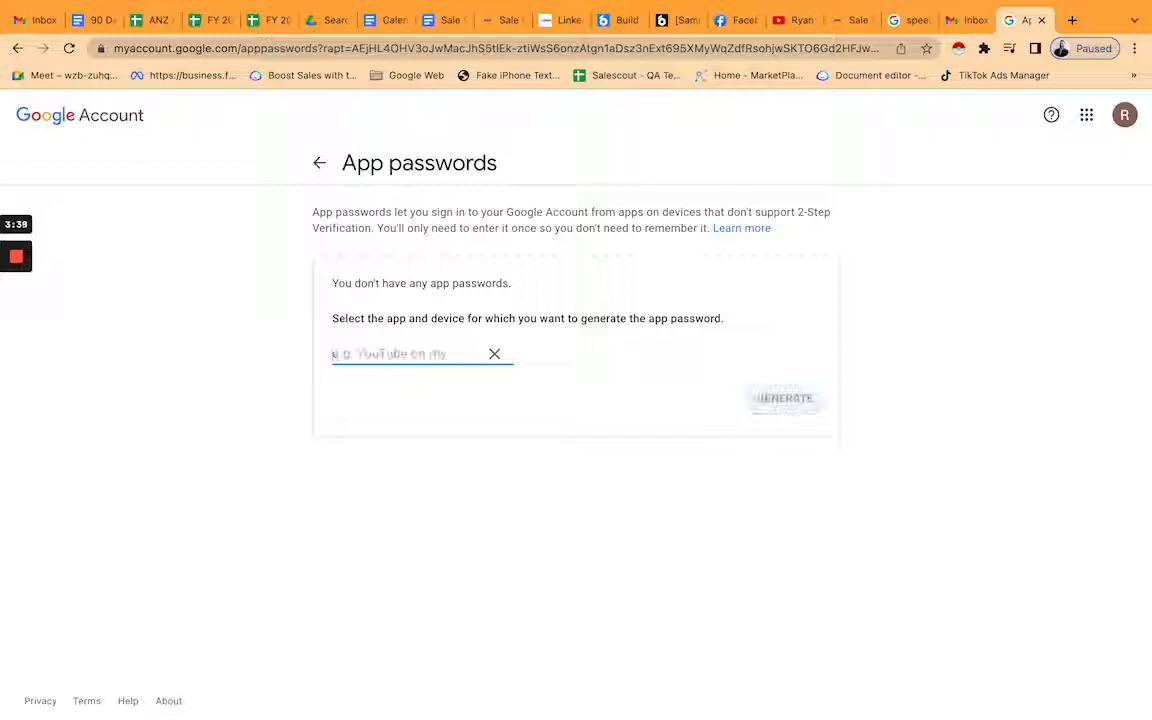
{"action": "type", "text": "Growtha"}
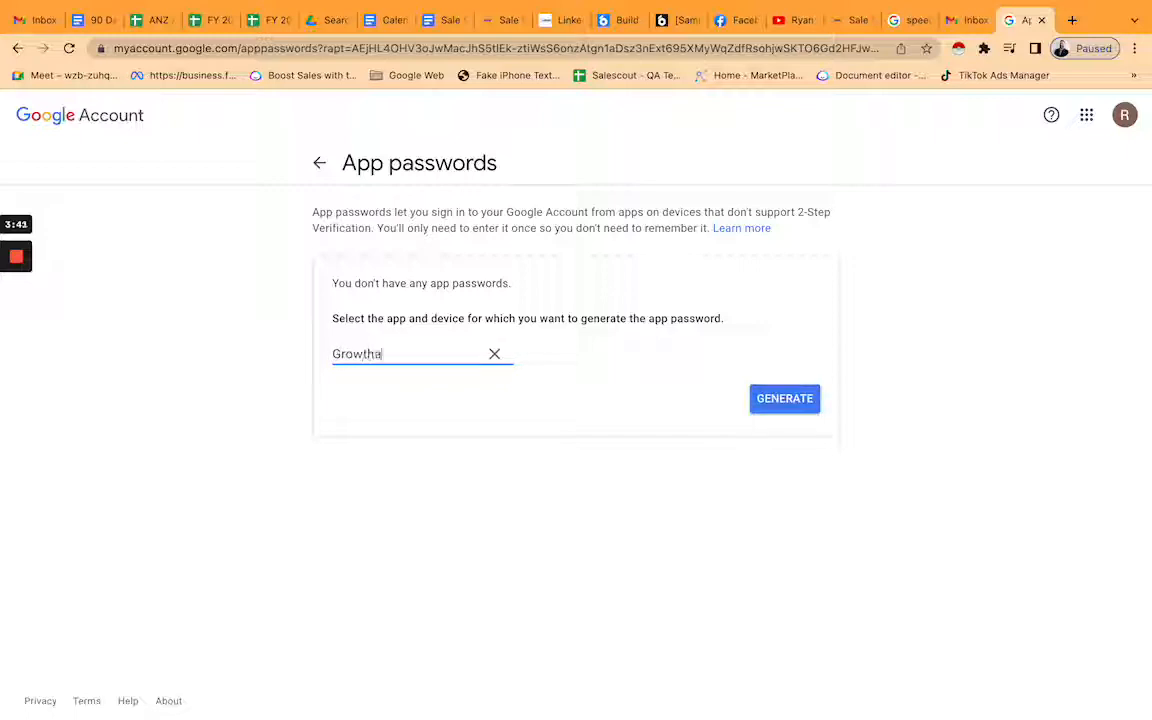
{"action": "type", "text": "ble"}
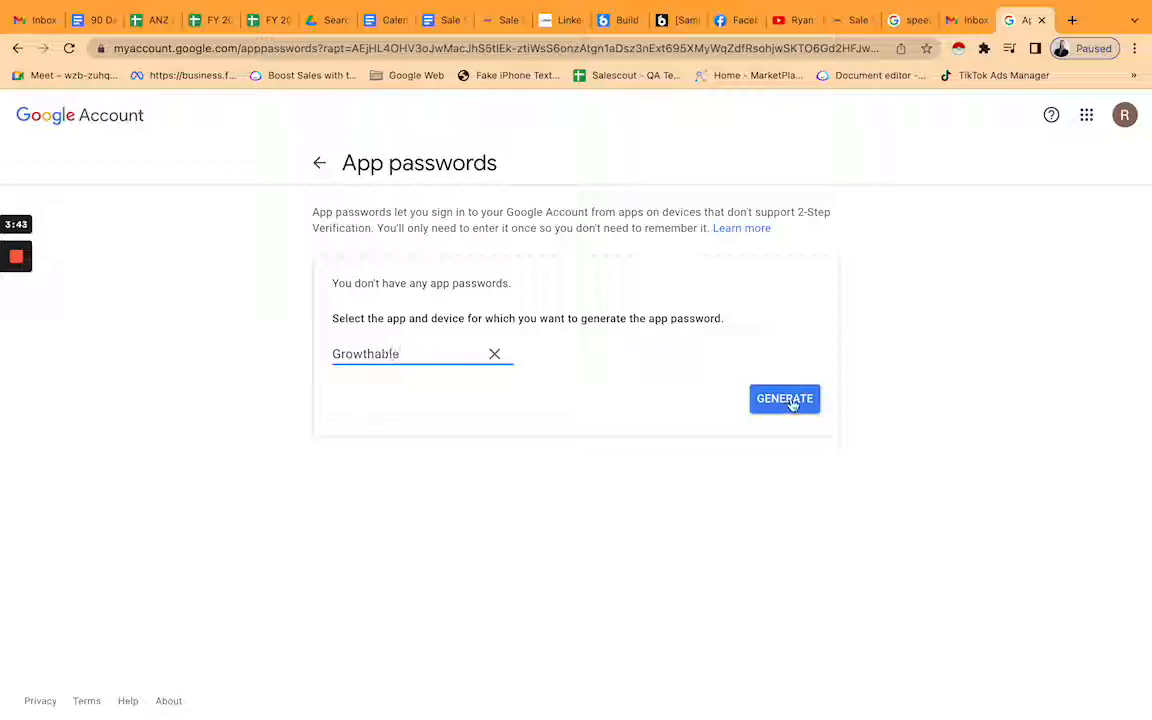
{"action": "left_click", "coordinate": [784, 398]}
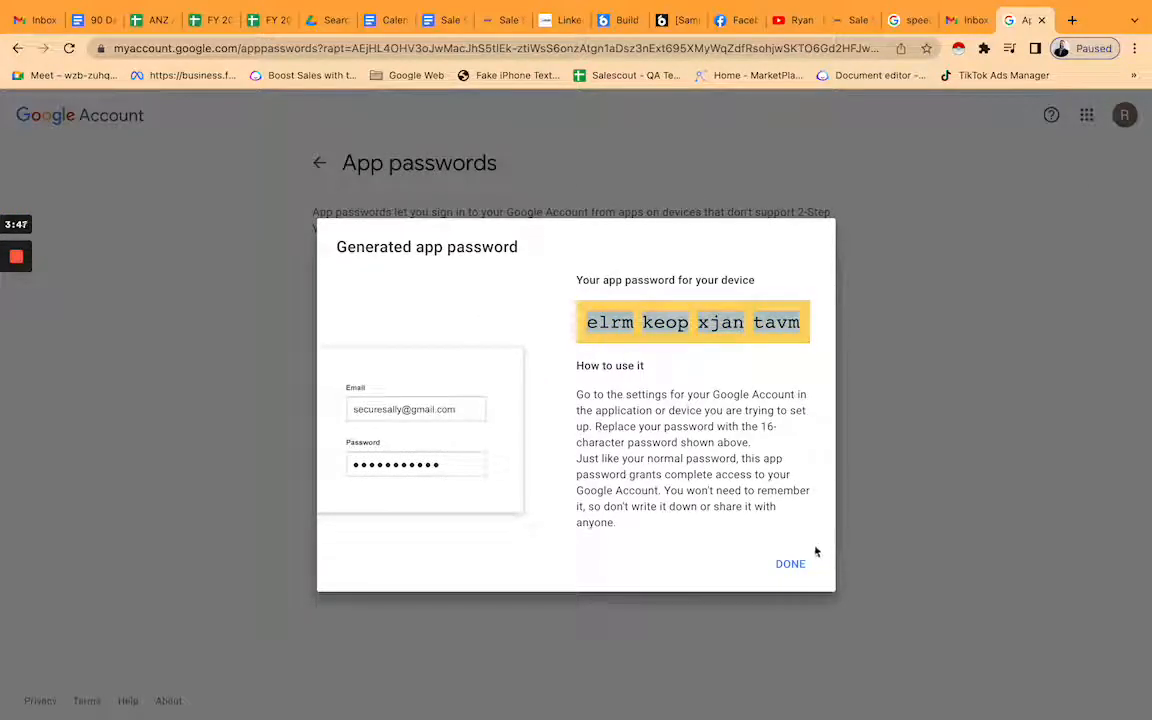
{"action": "left_click", "coordinate": [790, 564]}
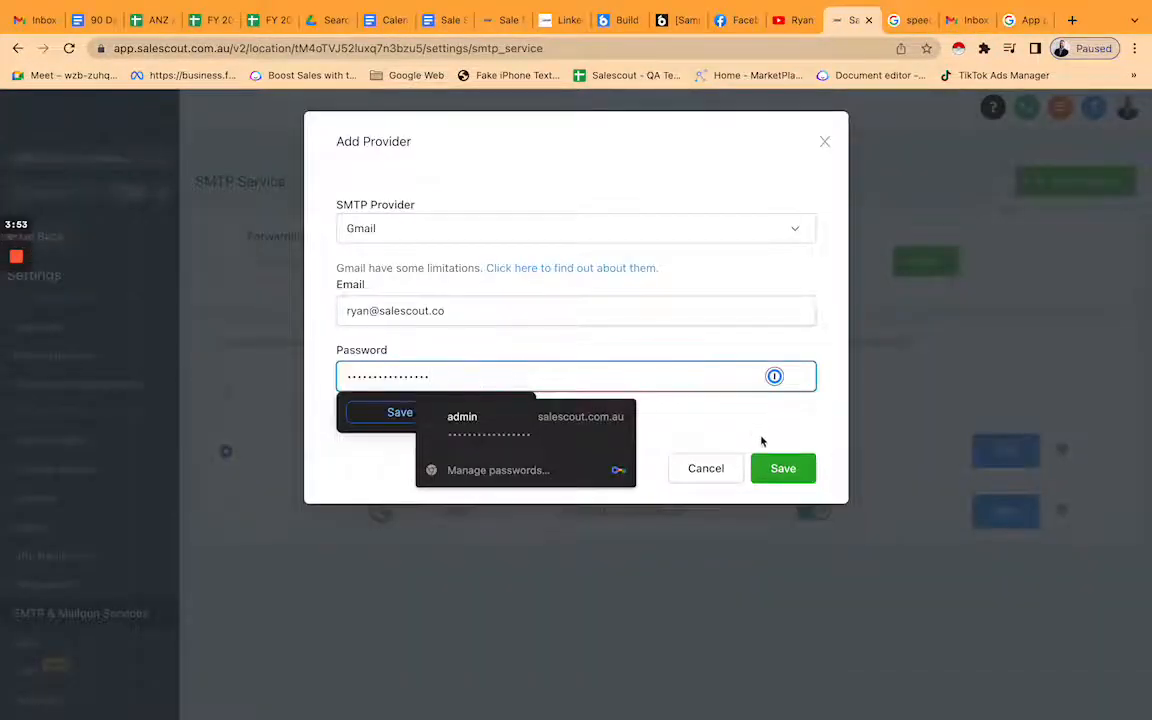
Save the Gmail provider so the salescout.co address appears in the SMTP Service list.
{"action": "left_click", "coordinate": [684, 376]}
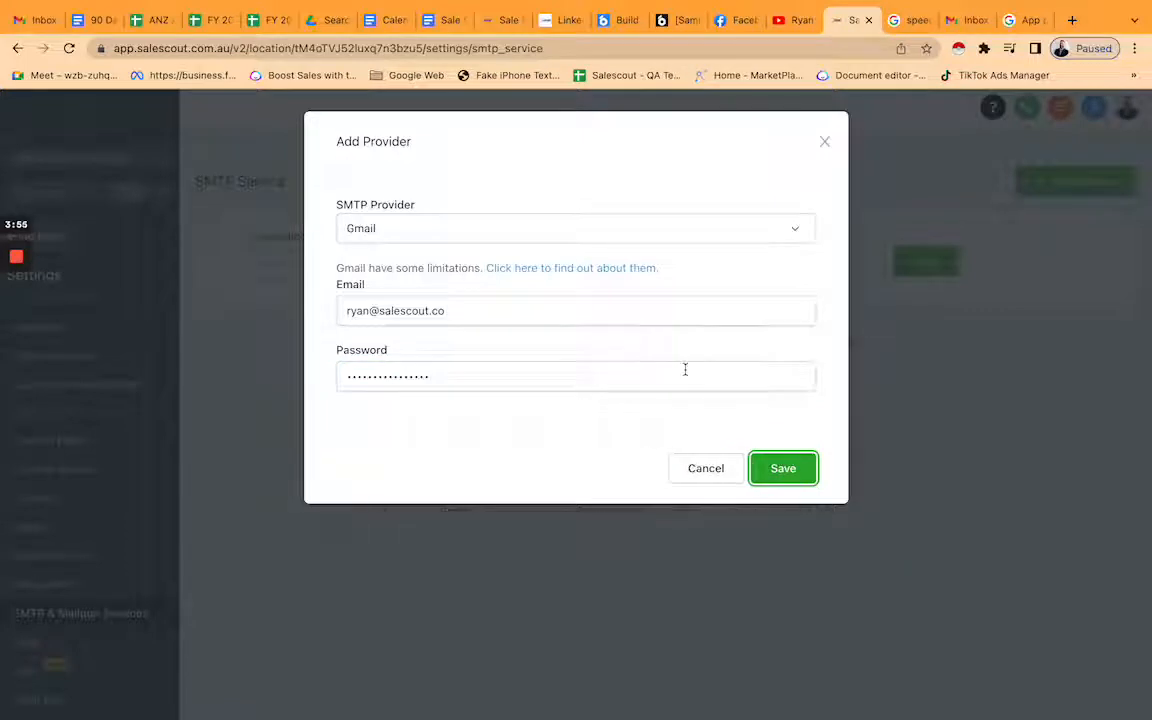
{"action": "left_click", "coordinate": [782, 468]}
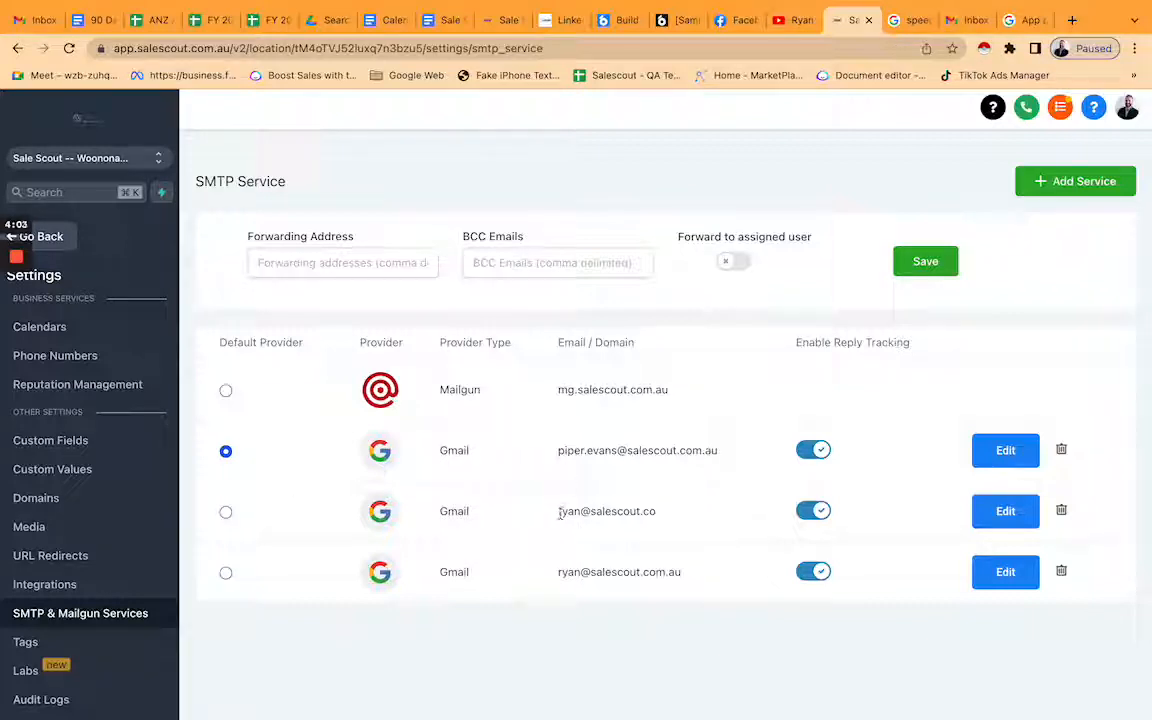
{"action": "double_click", "coordinate": [590, 512]}
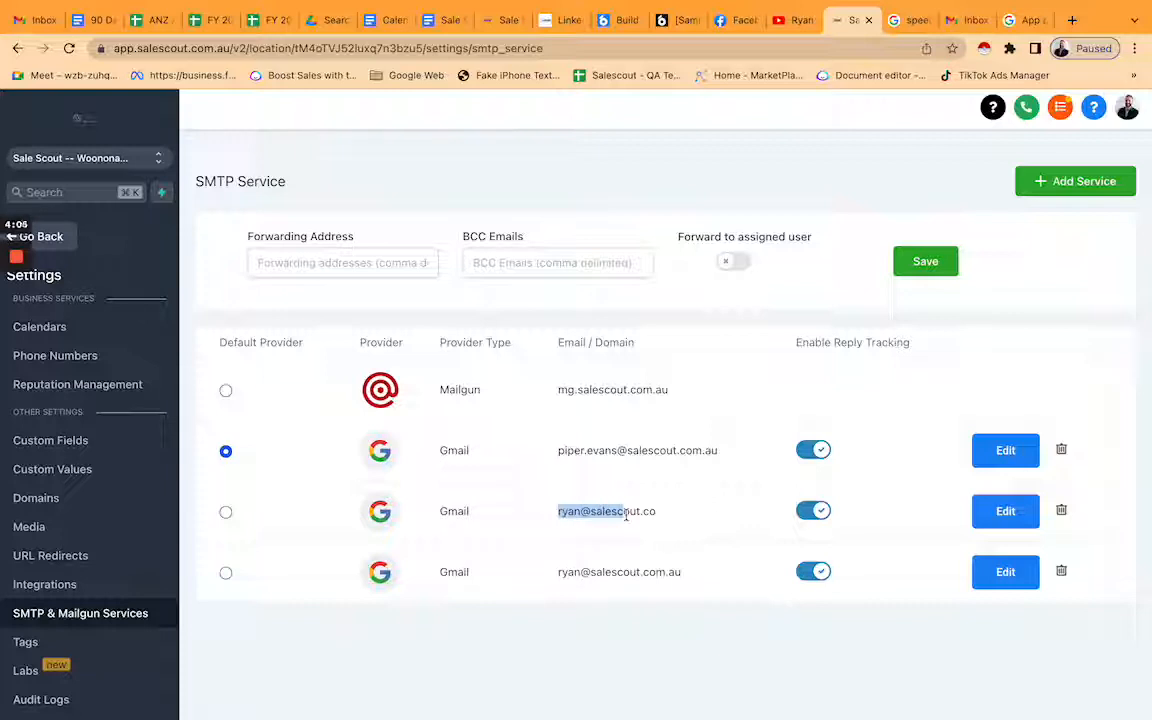